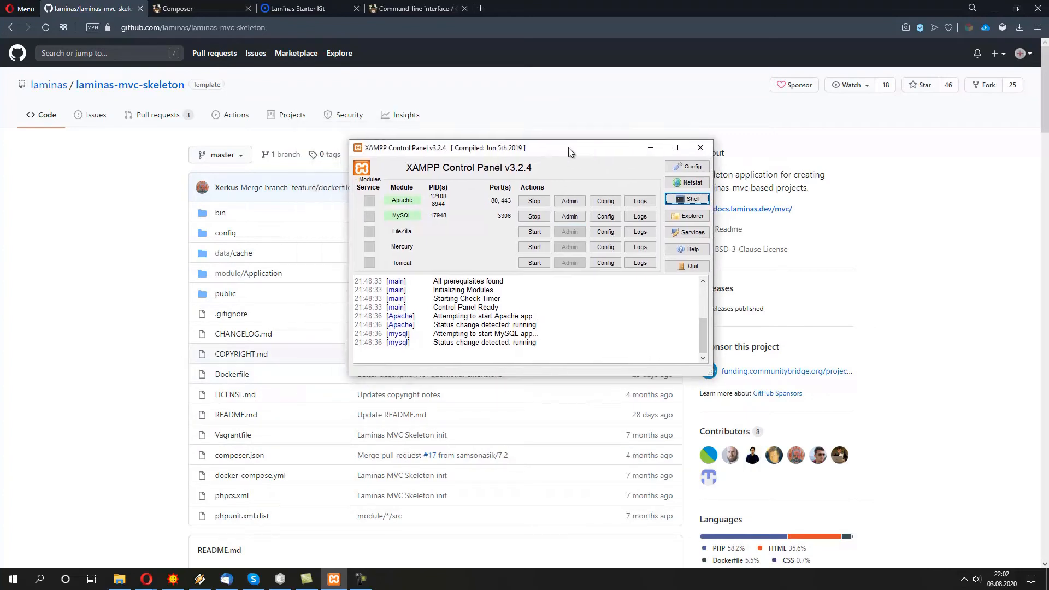
# - From the Composer tab, reach getcomposer.org's home page and its Download page
pyautogui.moveTo(568, 147); pyautogui.dragTo(488, 128)
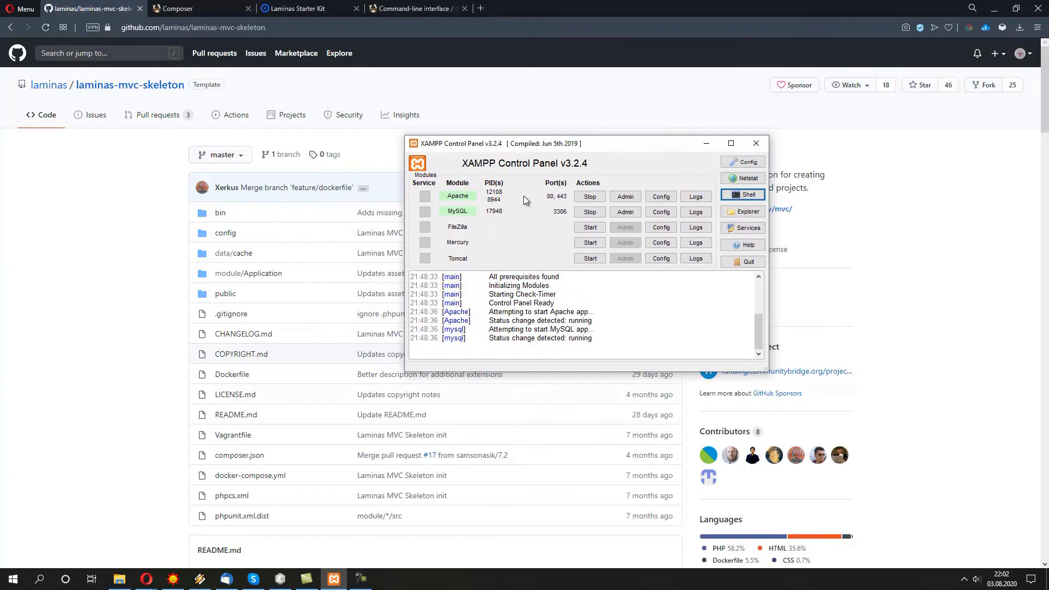
pyautogui.moveTo(552, 252)
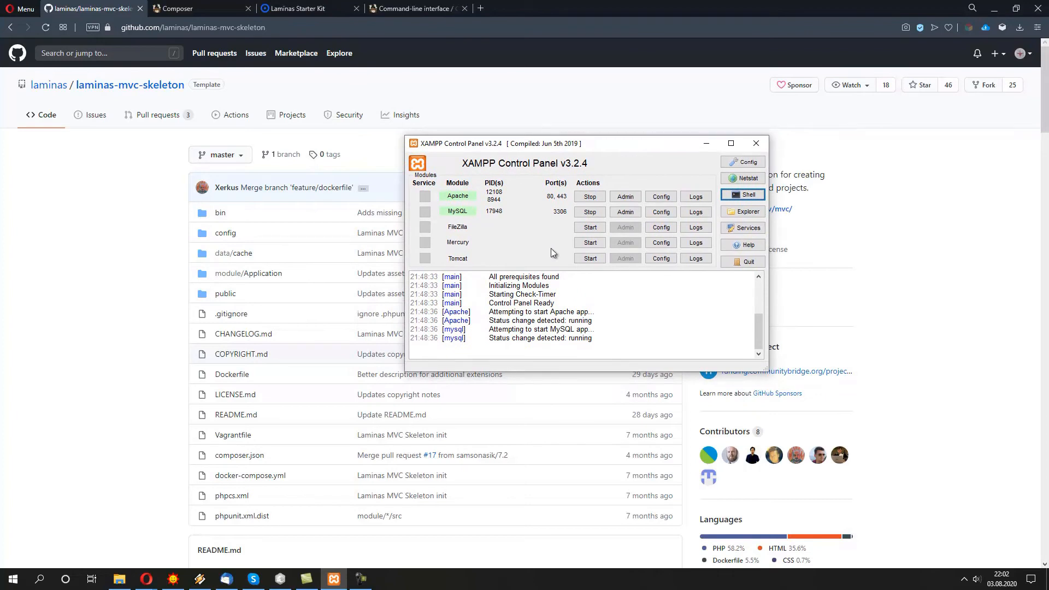
pyautogui.moveTo(627, 277)
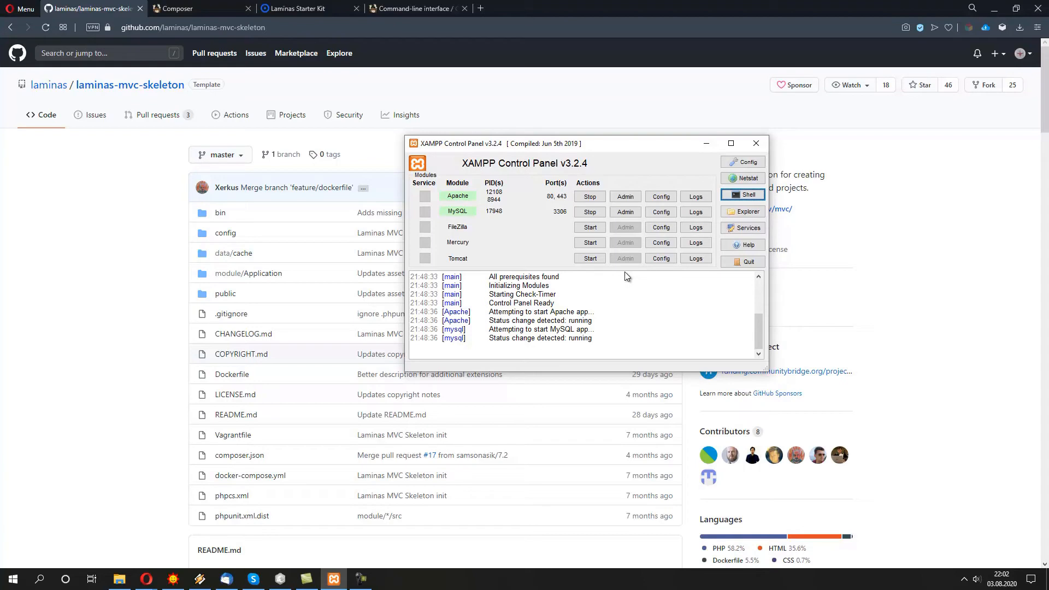
pyautogui.moveTo(591, 148)
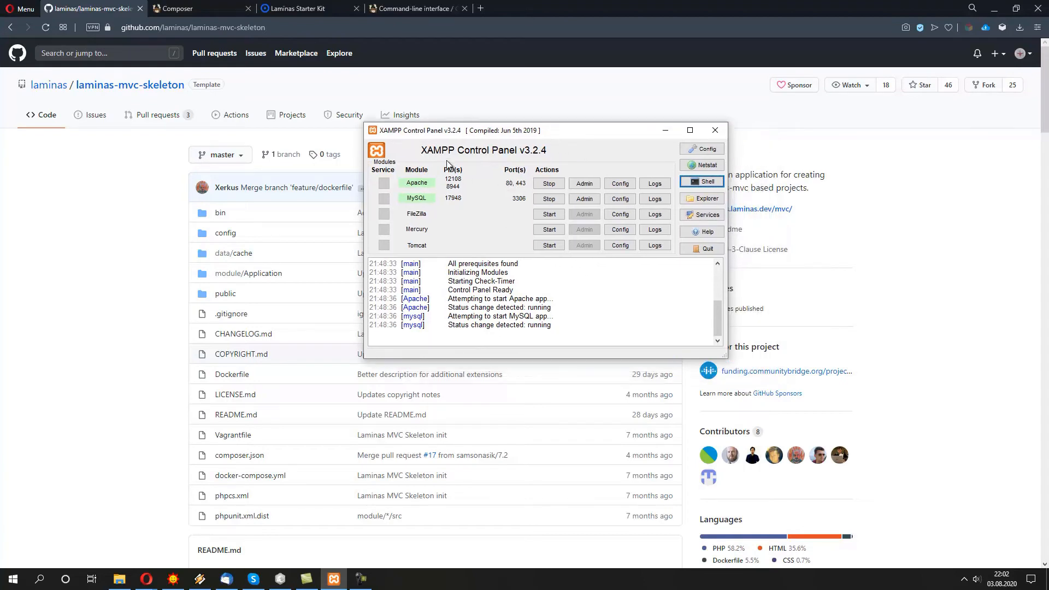
pyautogui.moveTo(485, 223)
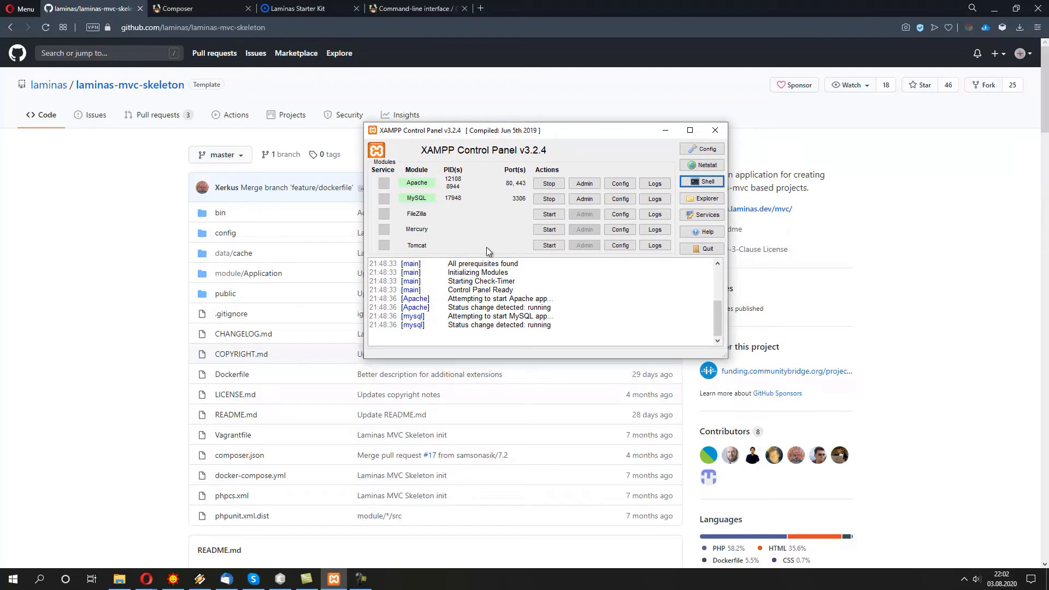
pyautogui.moveTo(479, 154)
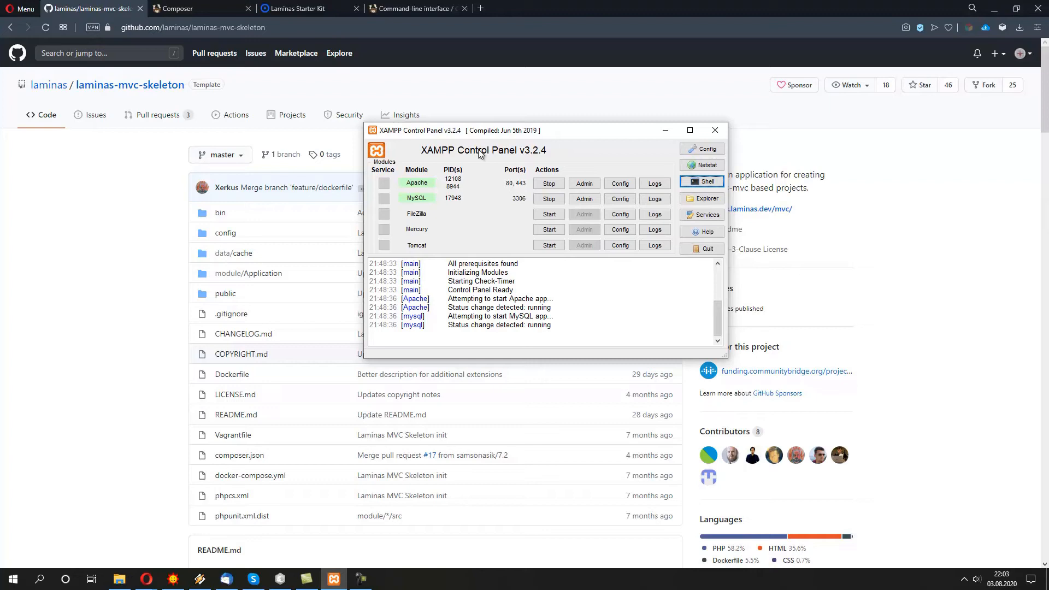
pyautogui.click(195, 7)
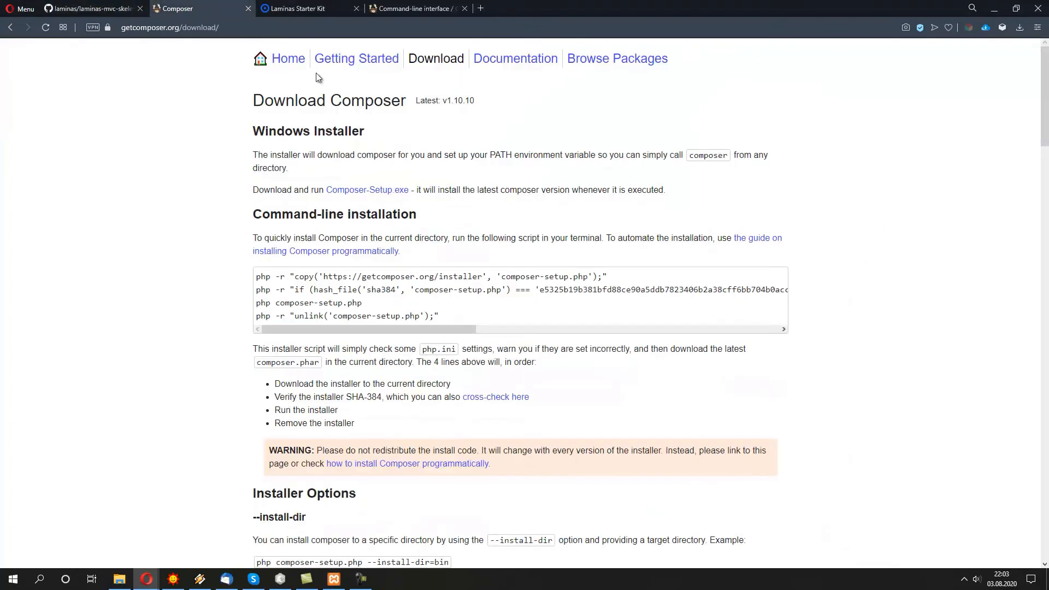
pyautogui.click(287, 58)
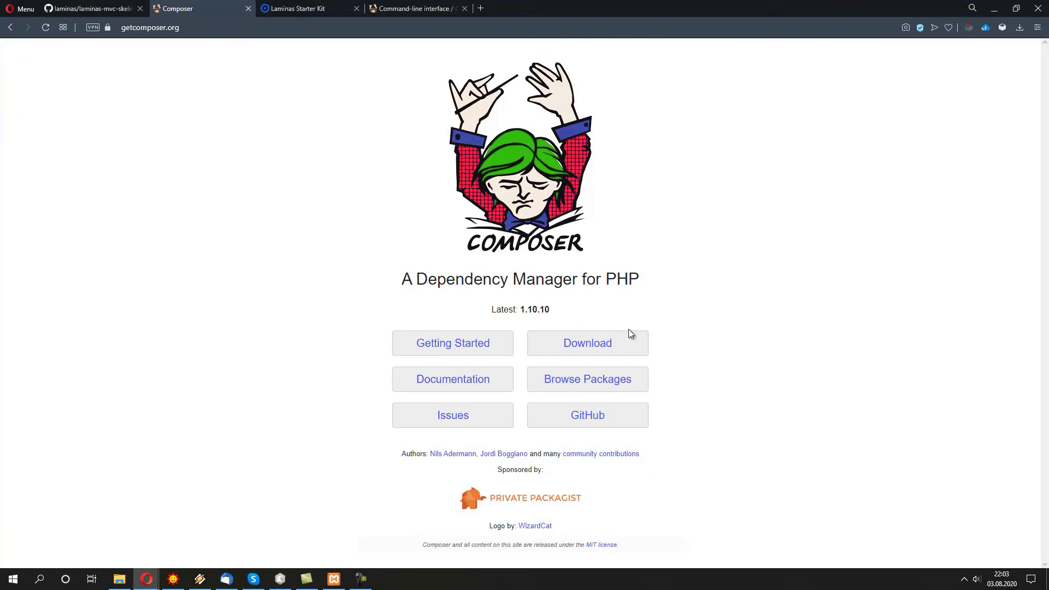
pyautogui.moveTo(620, 333)
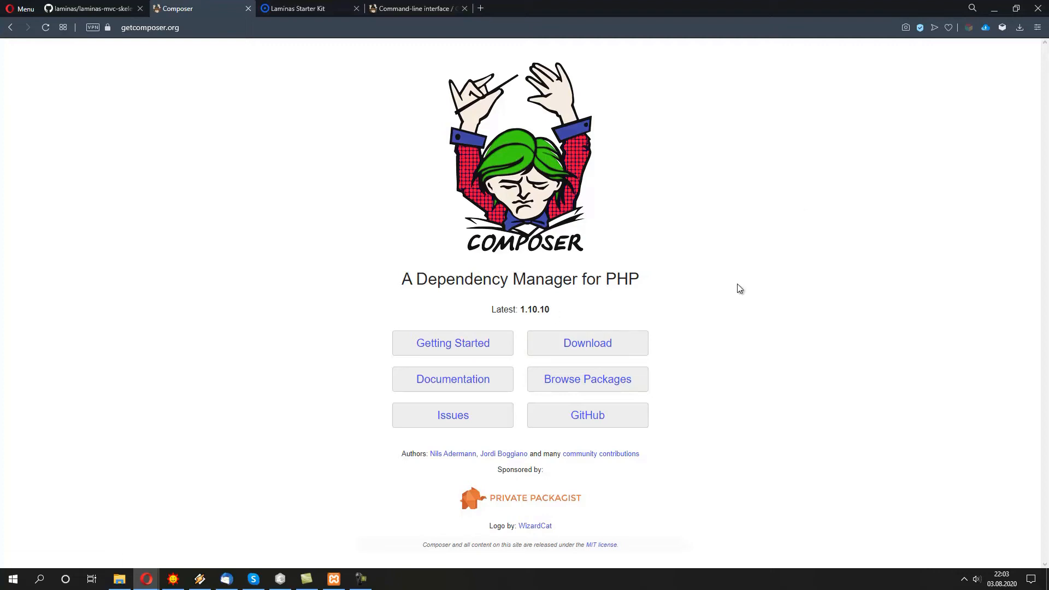
pyautogui.moveTo(729, 336)
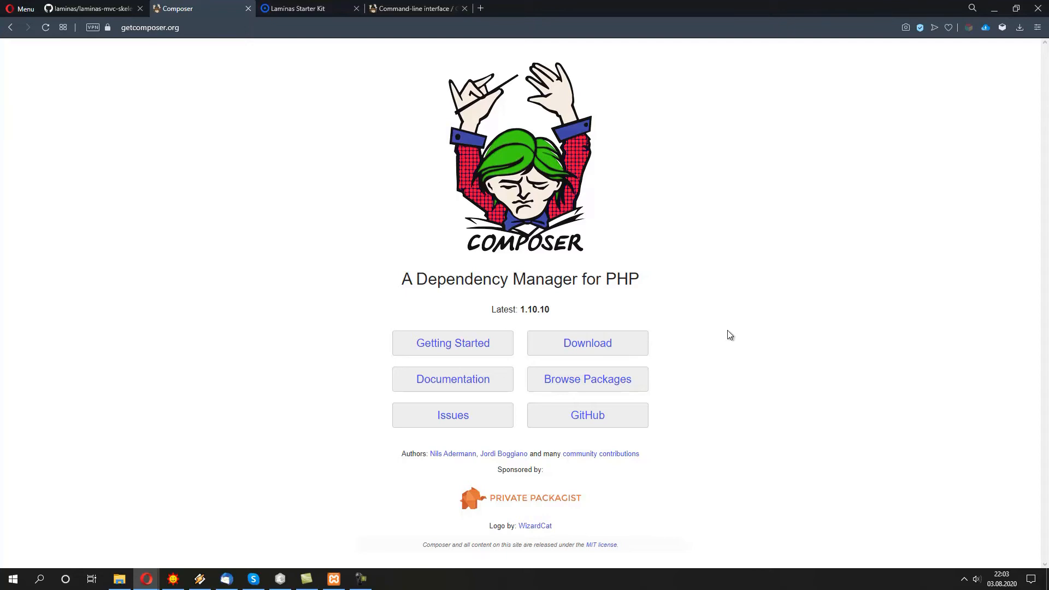
pyautogui.click(587, 341)
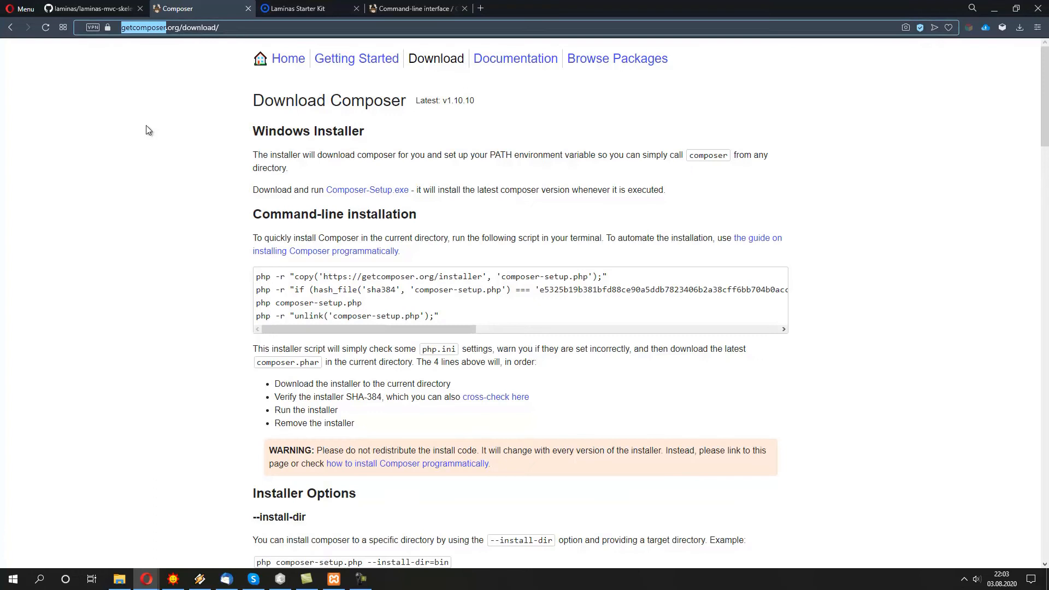
# - Select the installer script block, then bring the XAMPP Control Panel to the front
pyautogui.doubleClick(197, 28)
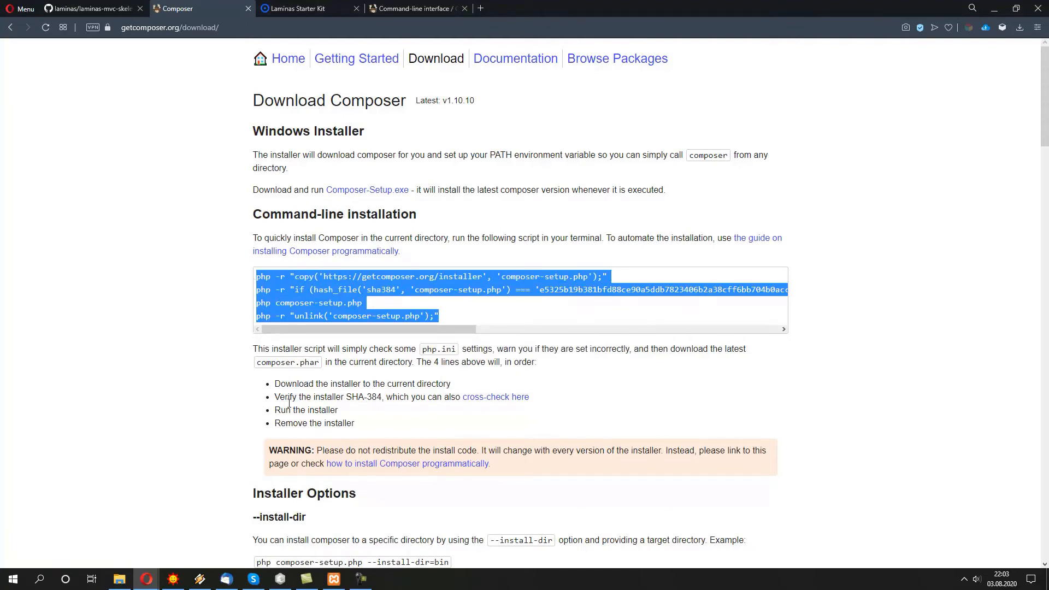
pyautogui.click(333, 579)
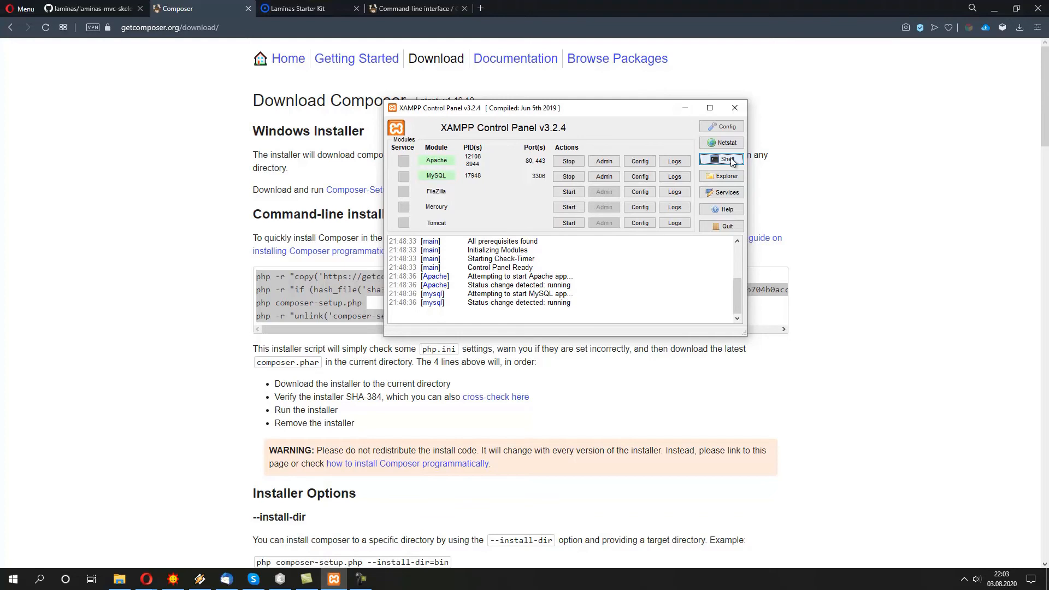
# - Launch the XAMPP Shell and run the four Composer installer commands
pyautogui.click(721, 160)
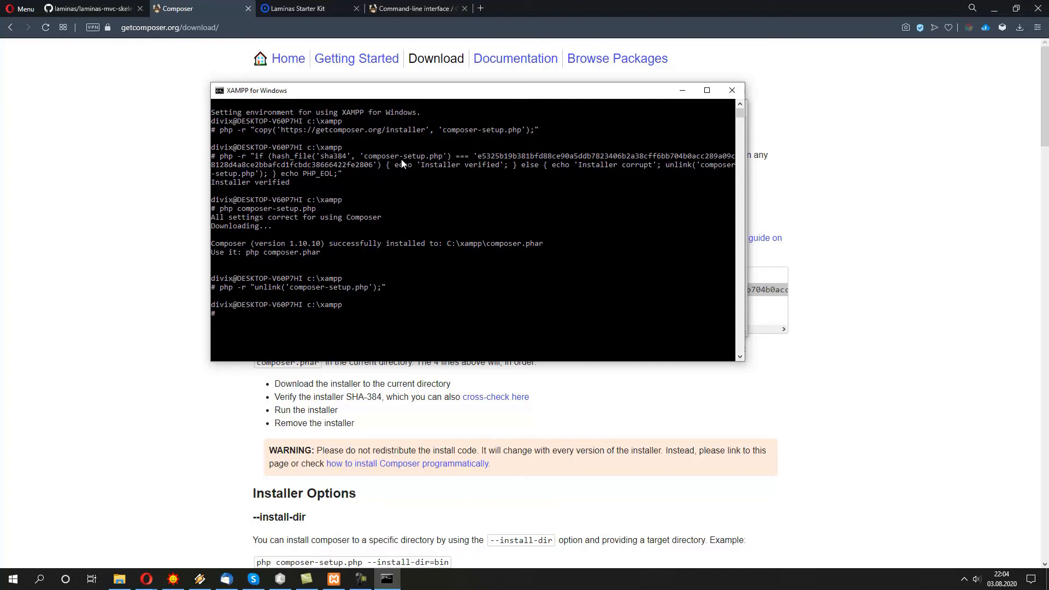
# - Run composer --version, which reports Composer 1.9.3
pyautogui.write('comp')
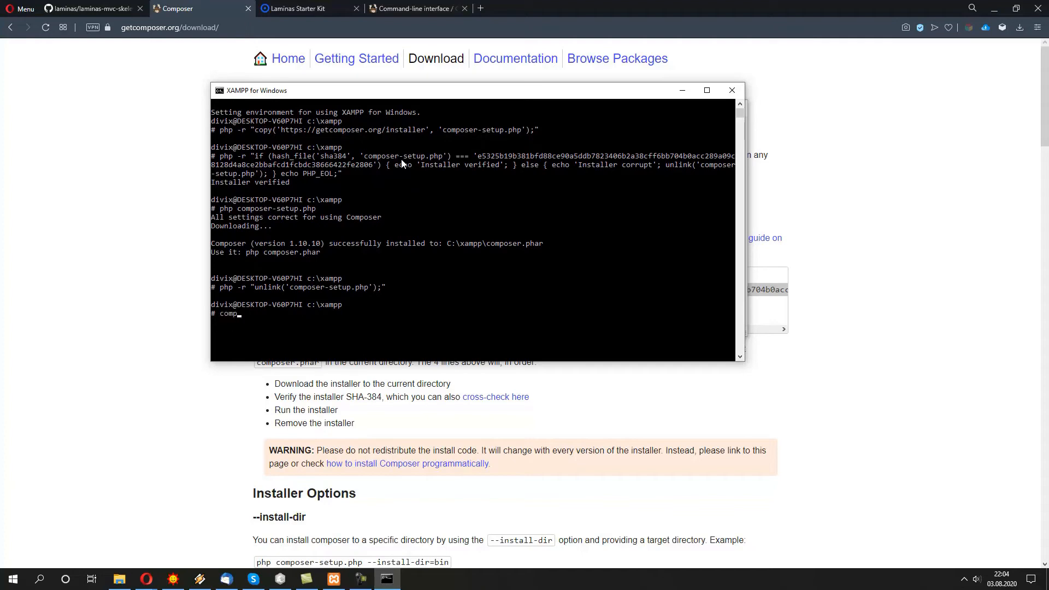
pyautogui.write('oser')
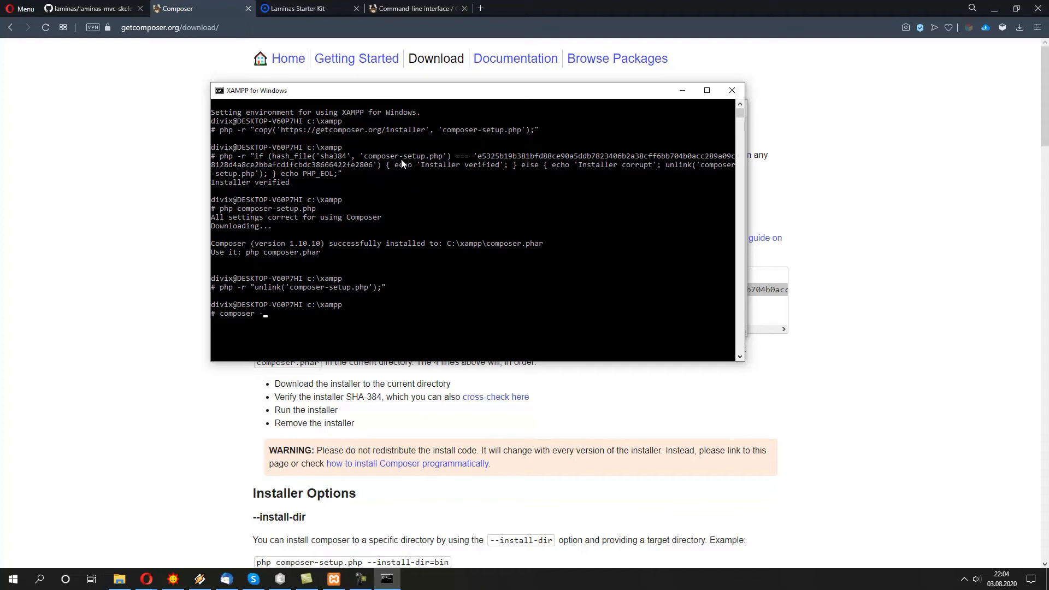
pyautogui.write('-version')
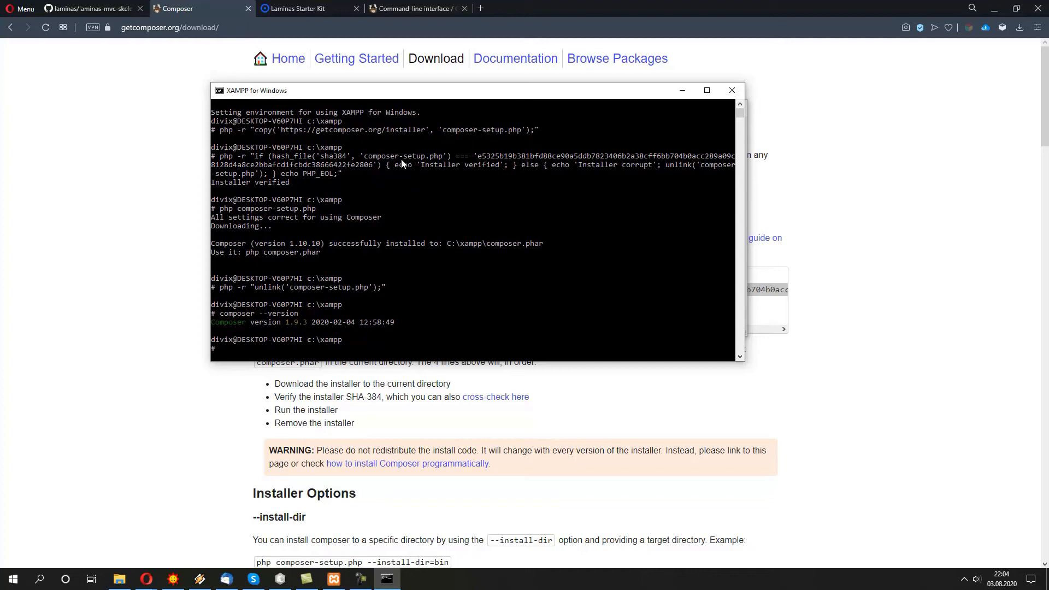
pyautogui.moveTo(486, 112)
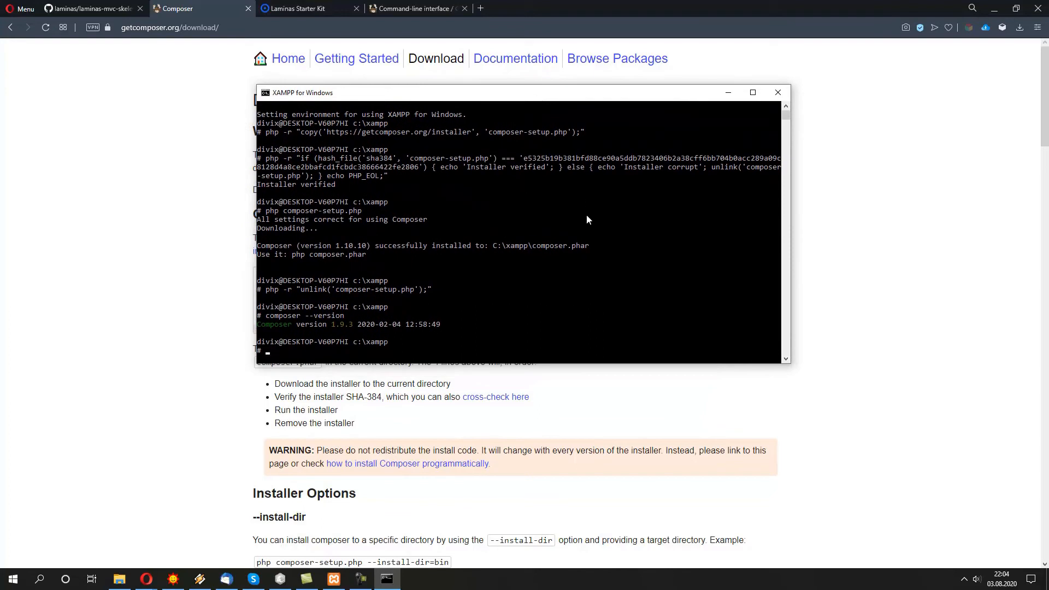
pyautogui.moveTo(580, 228)
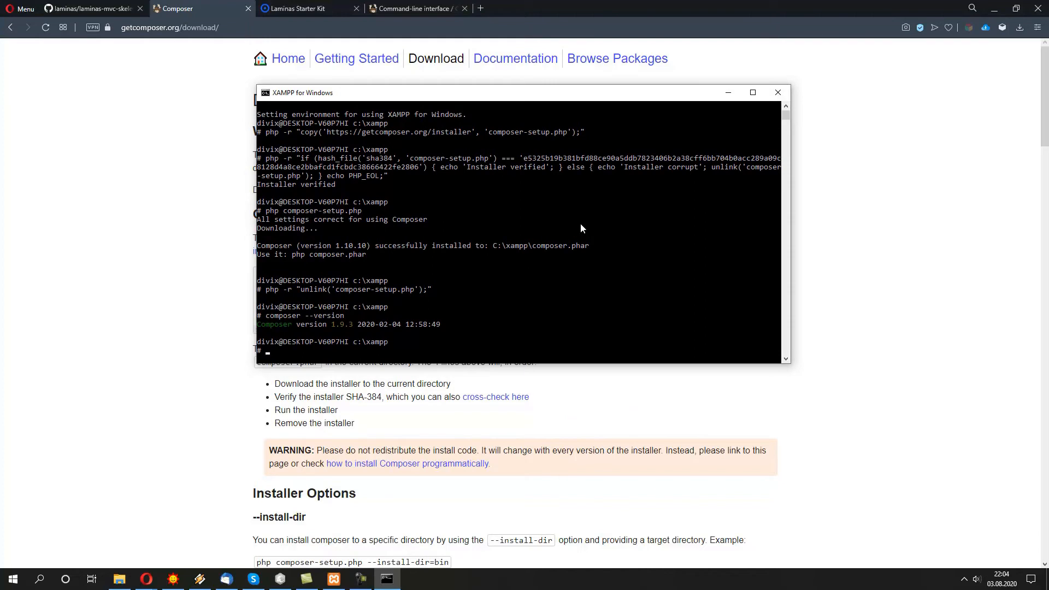
pyautogui.moveTo(557, 266)
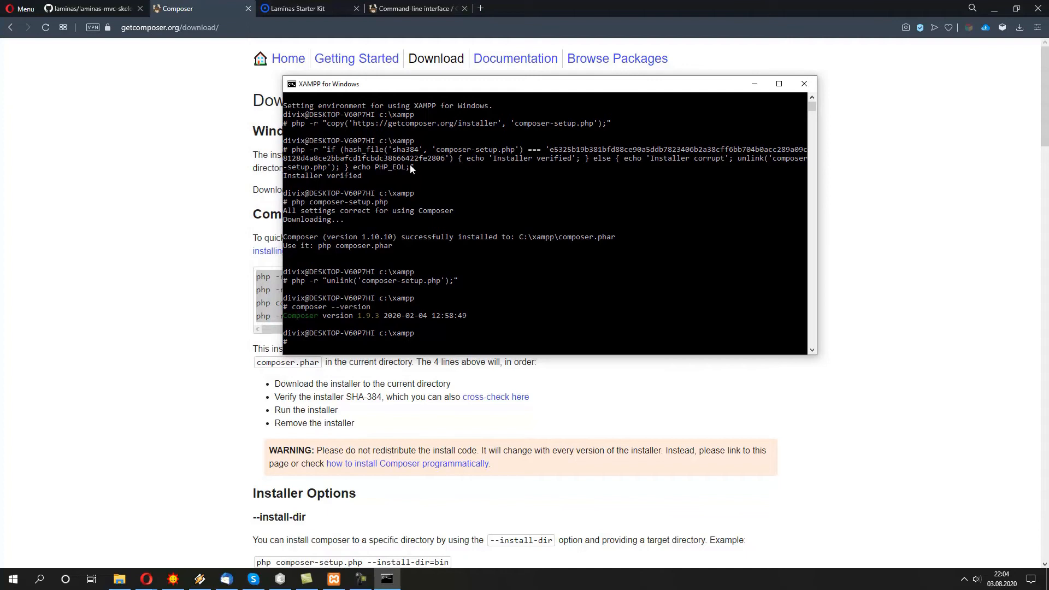
pyautogui.moveTo(464, 246)
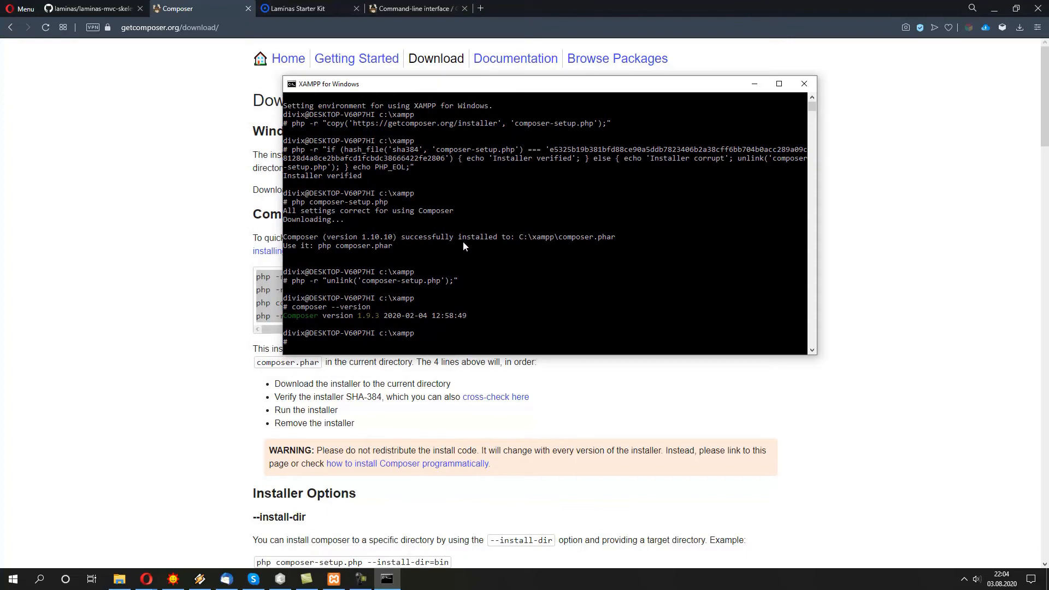
pyautogui.moveTo(517, 324)
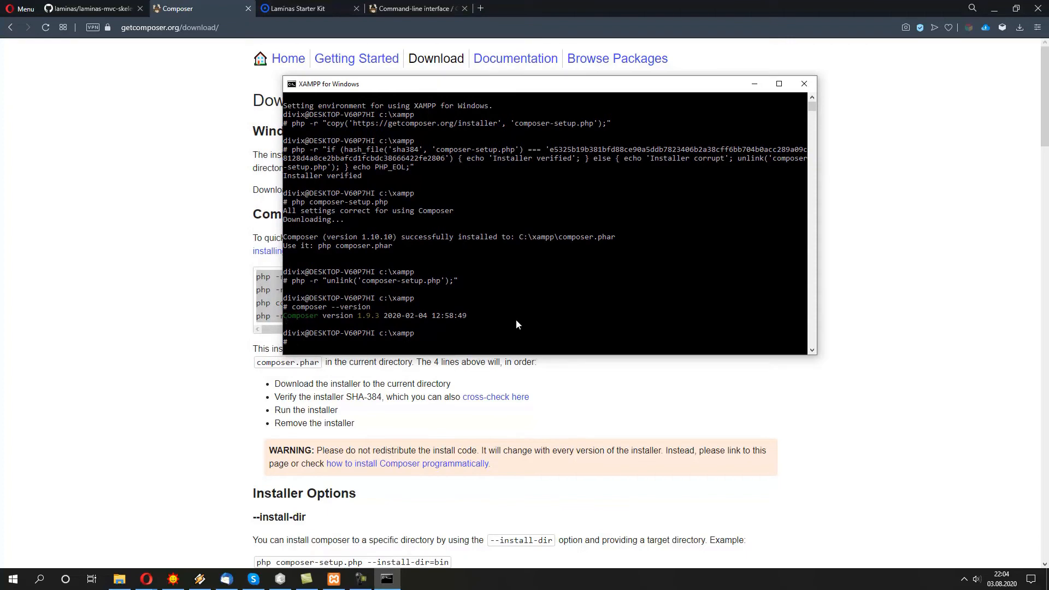
pyautogui.moveTo(406, 237)
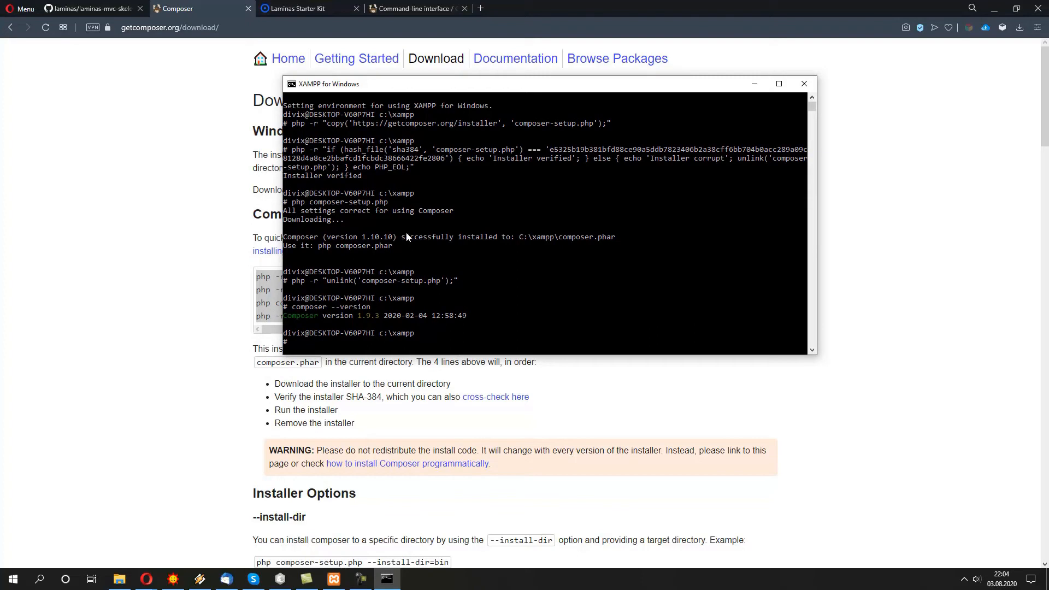
pyautogui.moveTo(248, 88)
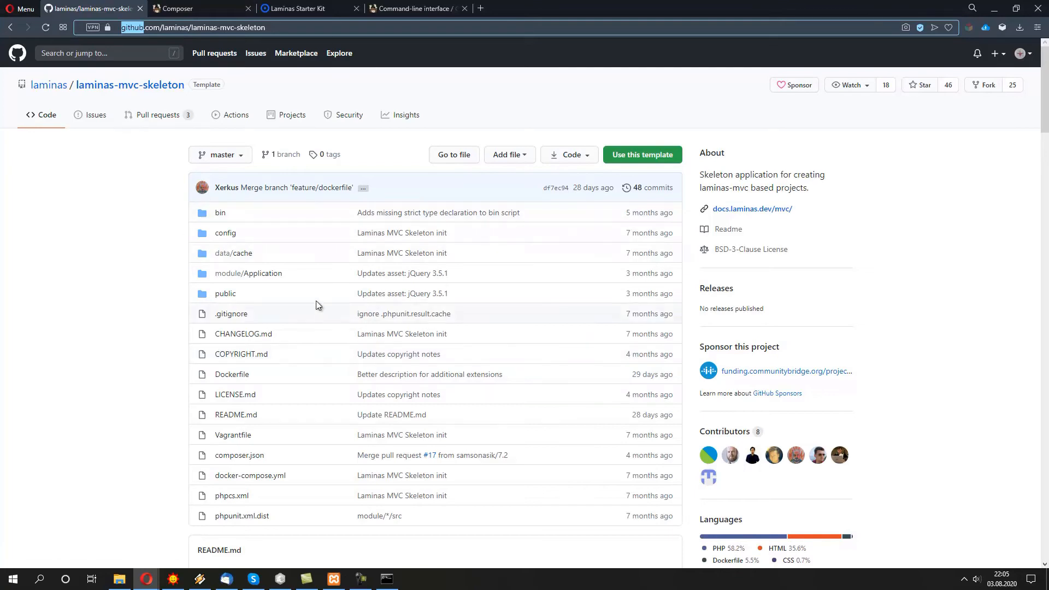
pyautogui.moveTo(208, 252)
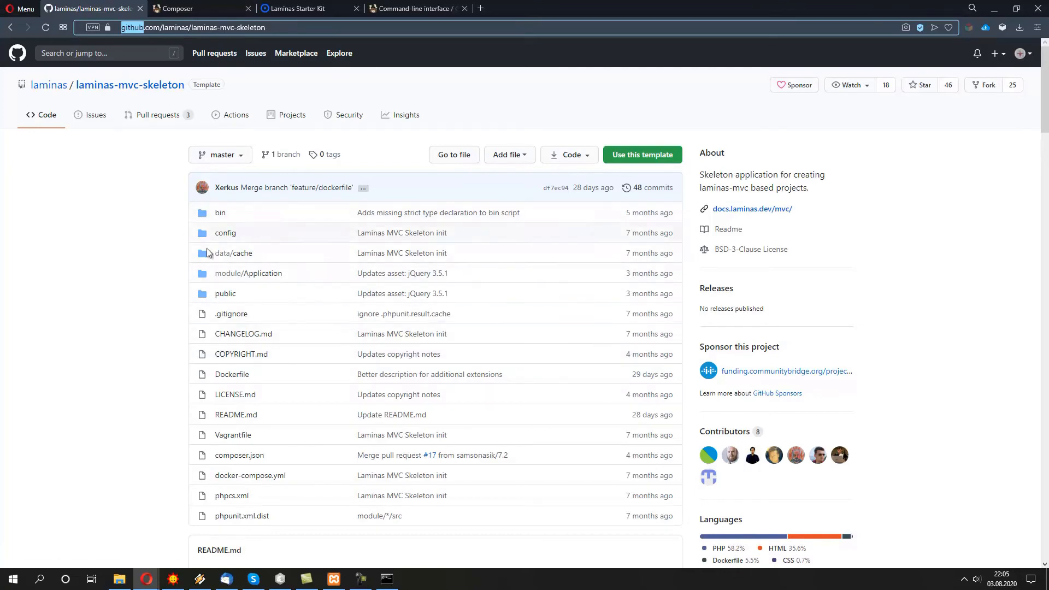
pyautogui.moveTo(413, 584)
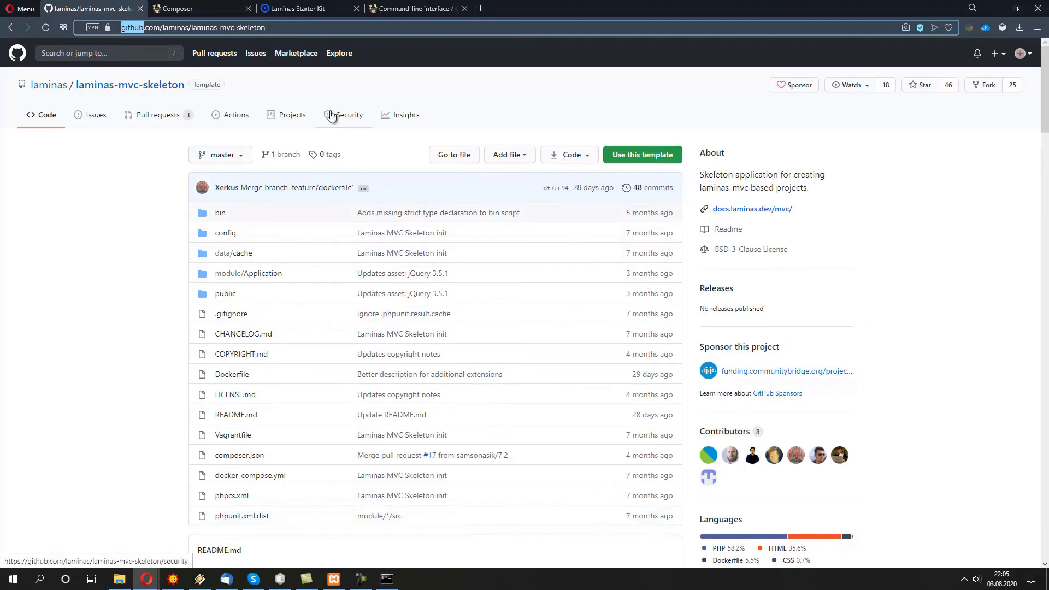
# - Select the composer create-project command under 'Installation using Composer' in the README
pyautogui.scroll(-3)
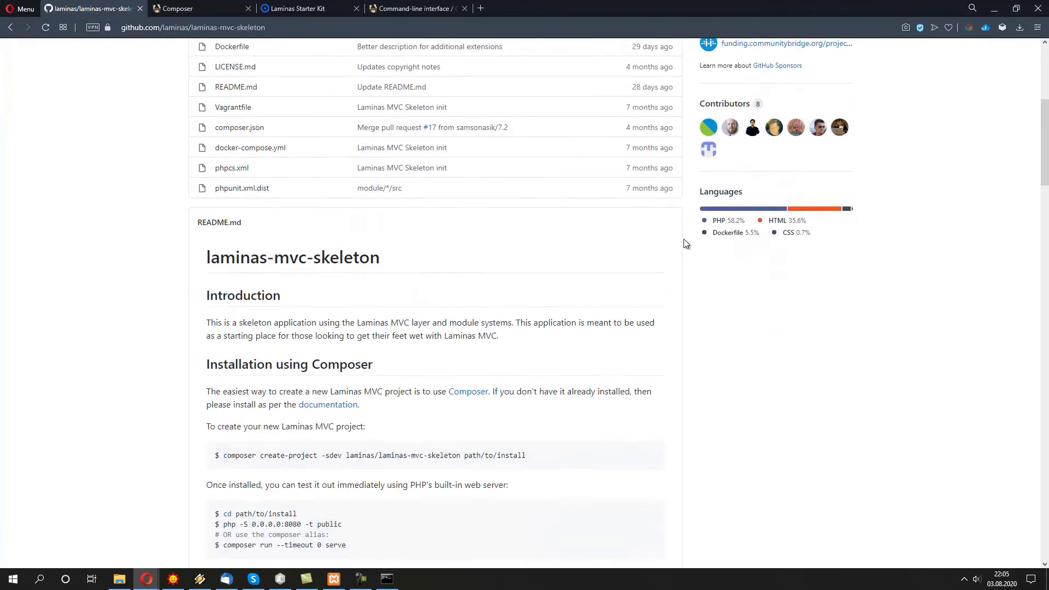
pyautogui.scroll(-3)
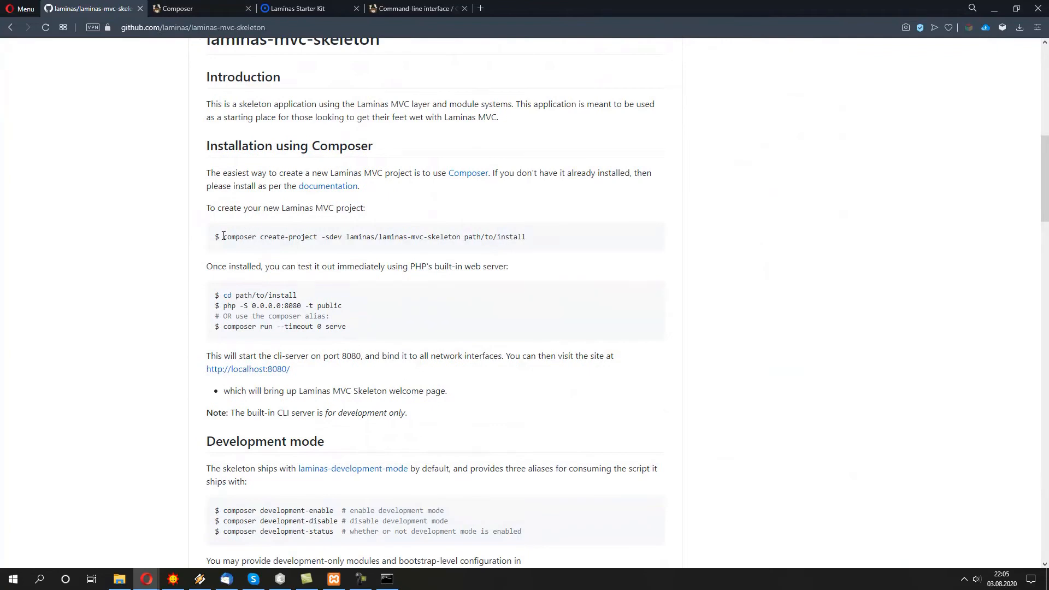
pyautogui.moveTo(223, 236); pyautogui.dragTo(525, 236)
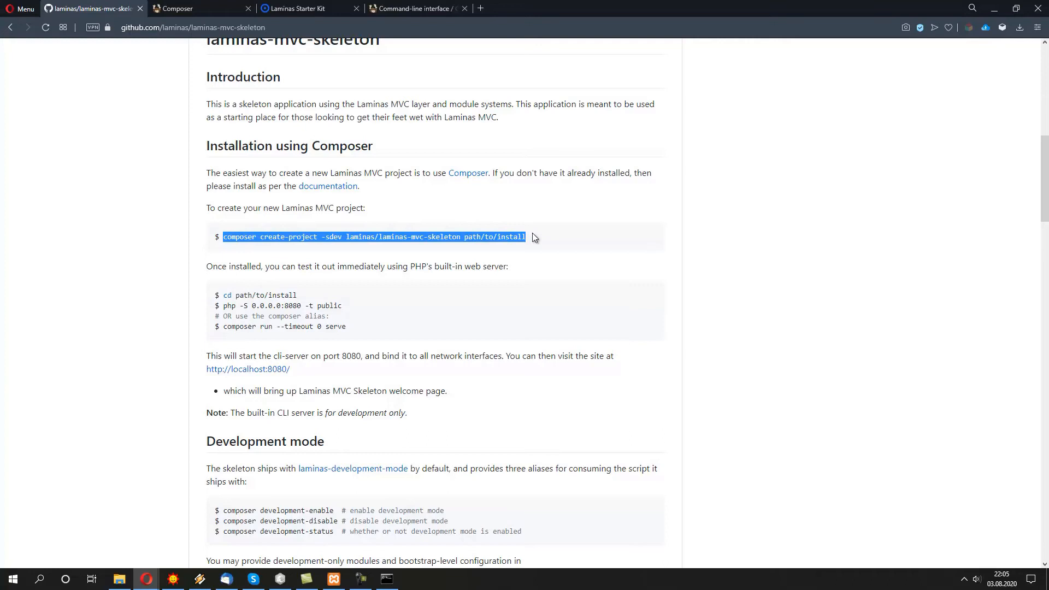
pyautogui.scroll(3)
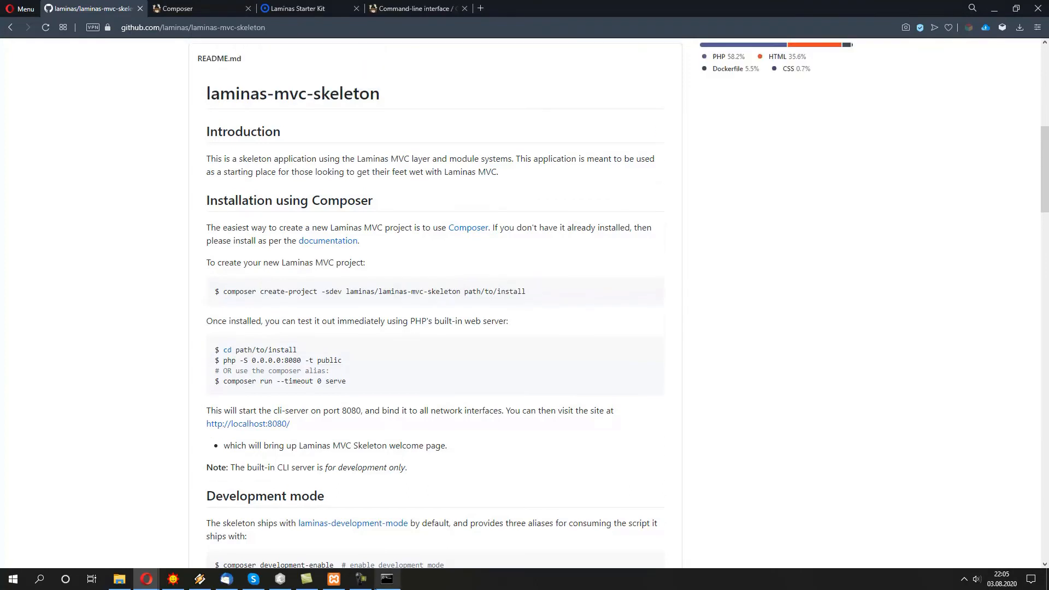
# - In htdocs, run composer create-project for laminas/laminas-mvc-skeleton into laminas_mvc
pyautogui.click(387, 579)
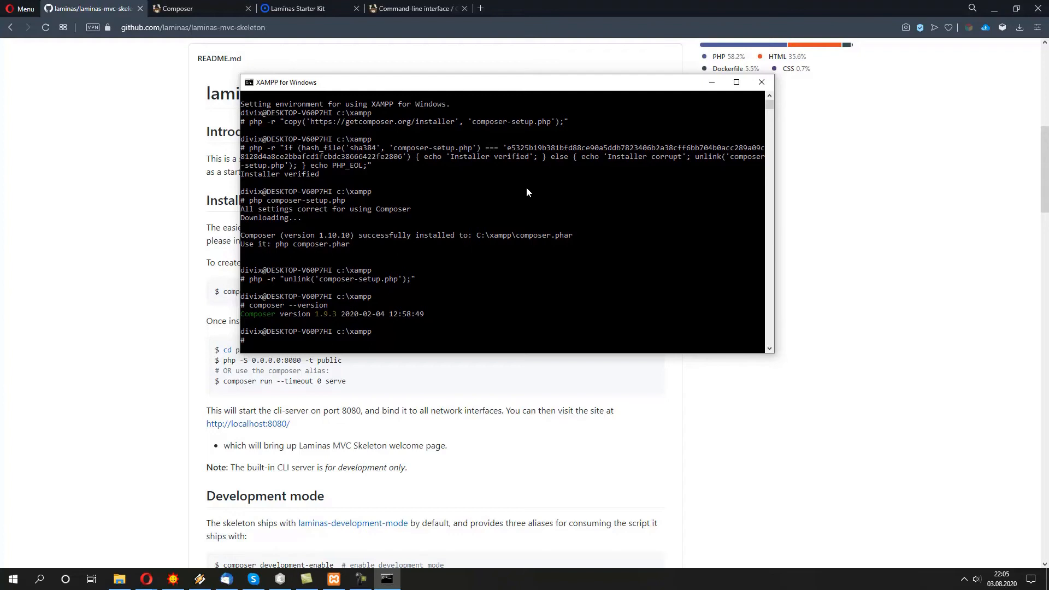
pyautogui.write('cd htdocs')
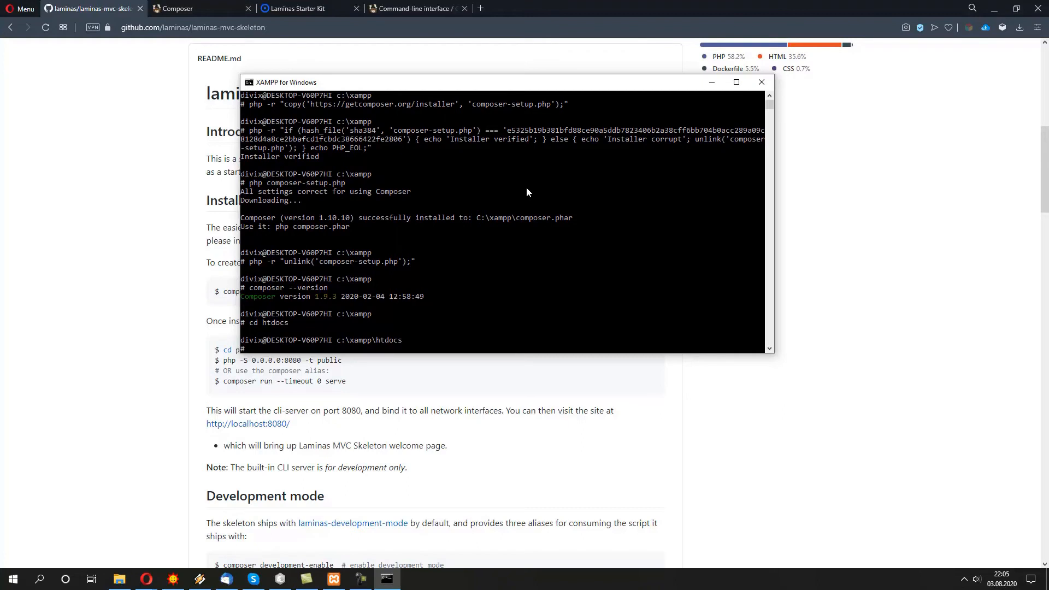
pyautogui.moveTo(584, 288)
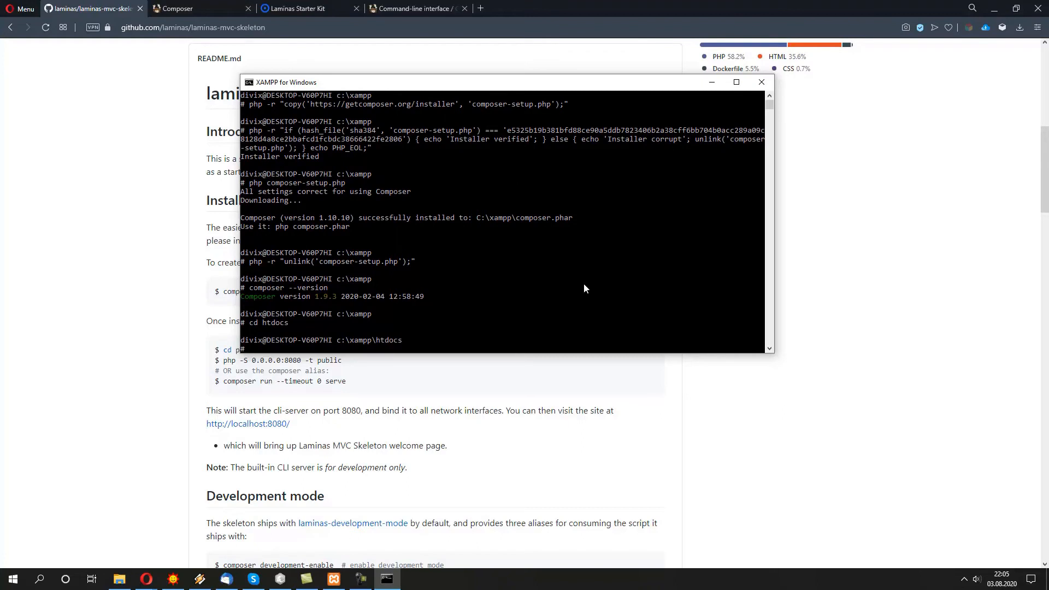
pyautogui.write('composer create-project -sdev laminas/laminas-mvc-skeleton path/to/install')
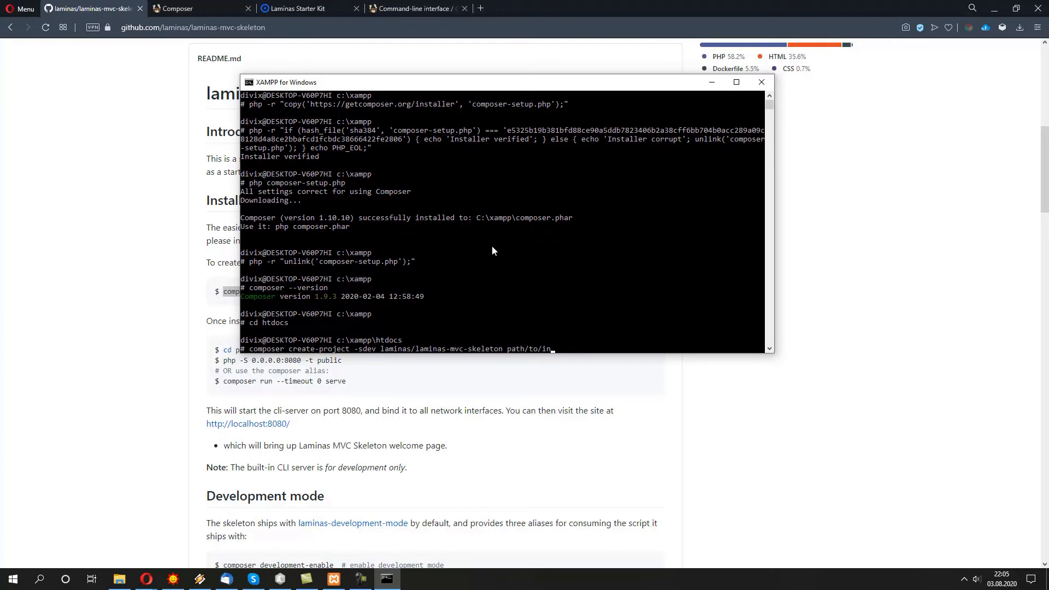
pyautogui.press('Backspace')
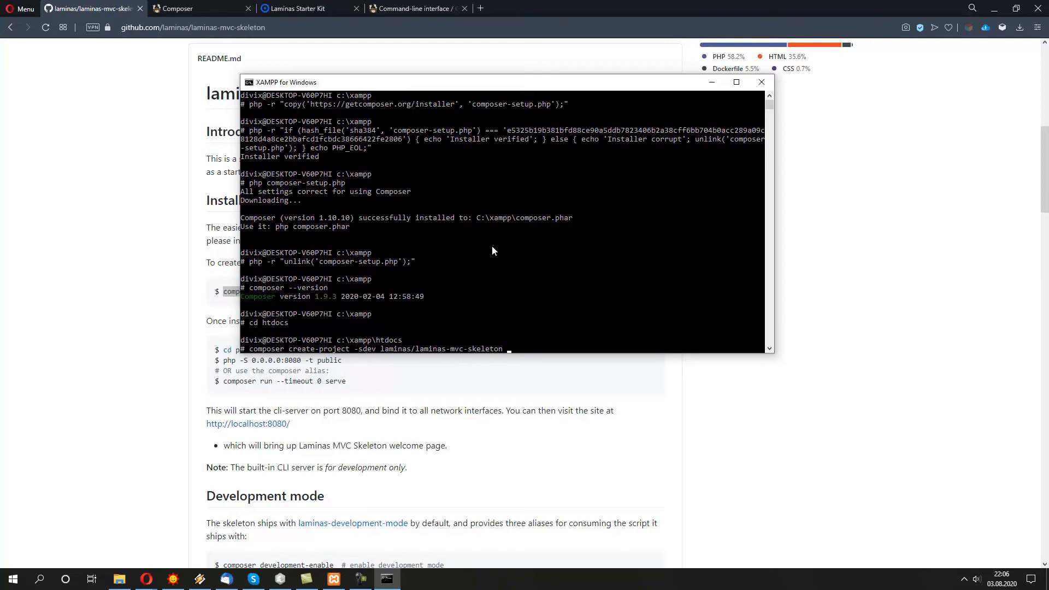
pyautogui.write('lamina')
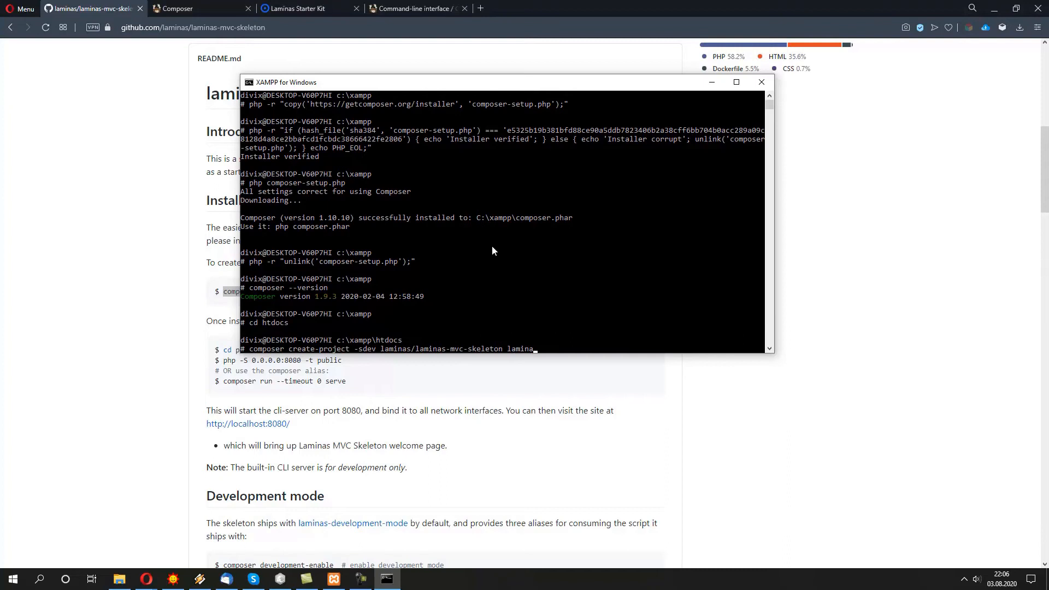
pyautogui.write('_mvc')
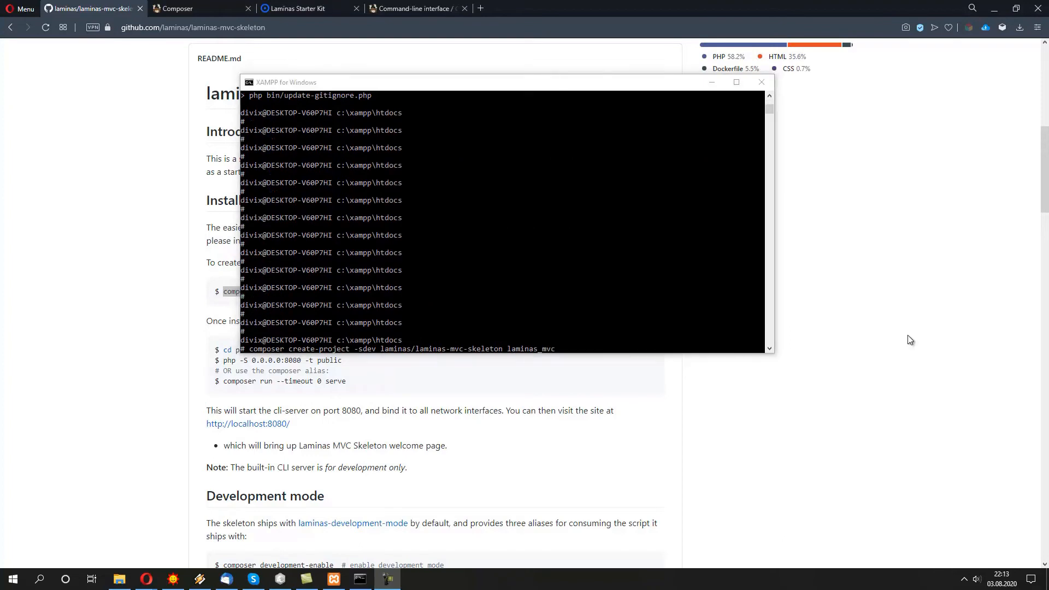
pyautogui.moveTo(639, 90)
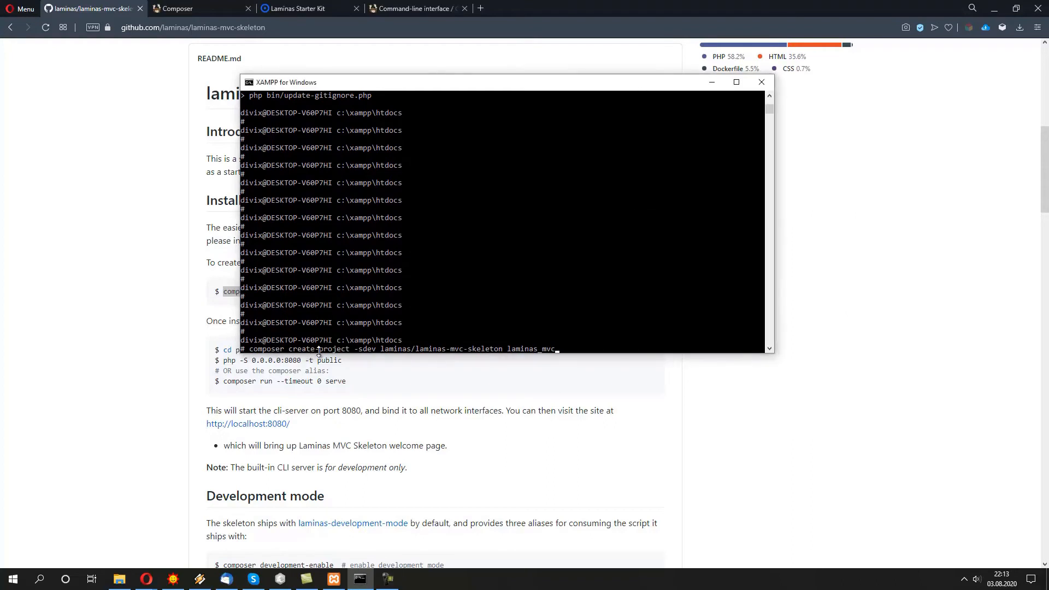
pyautogui.moveTo(635, 256)
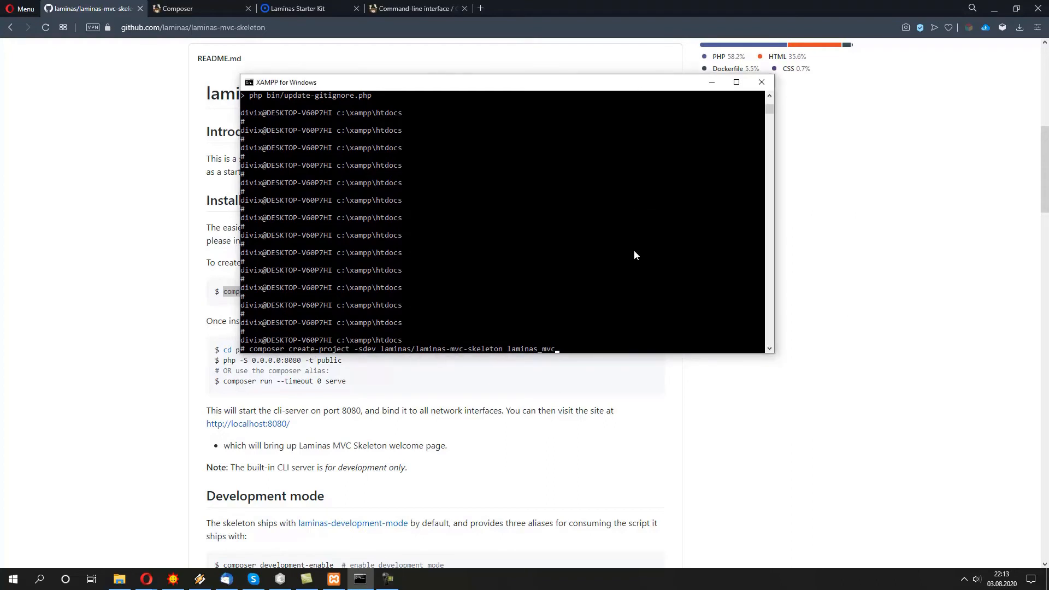
pyautogui.moveTo(225, 54)
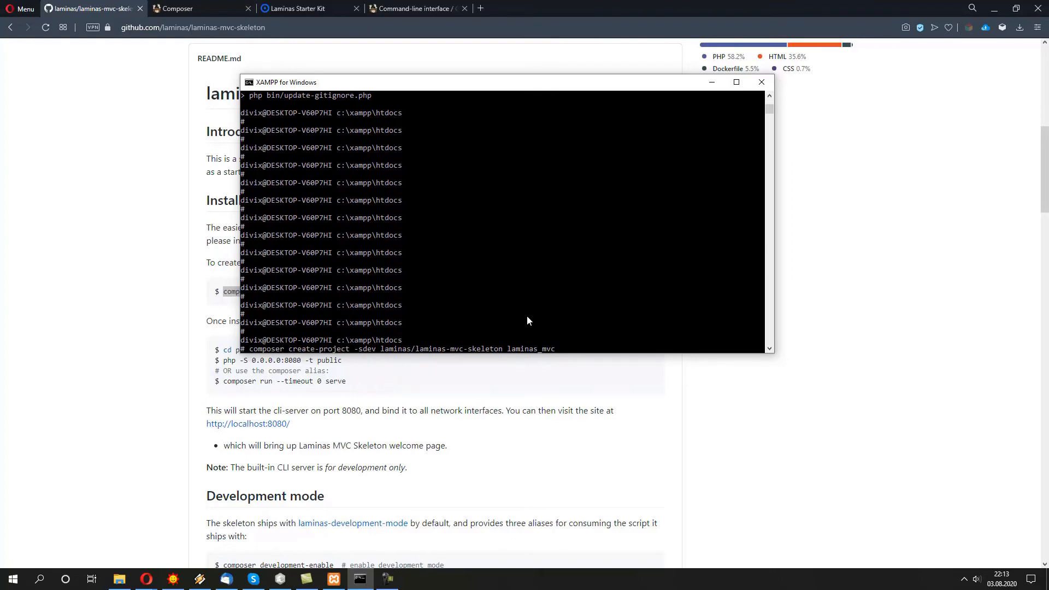
pyautogui.moveTo(375, 260)
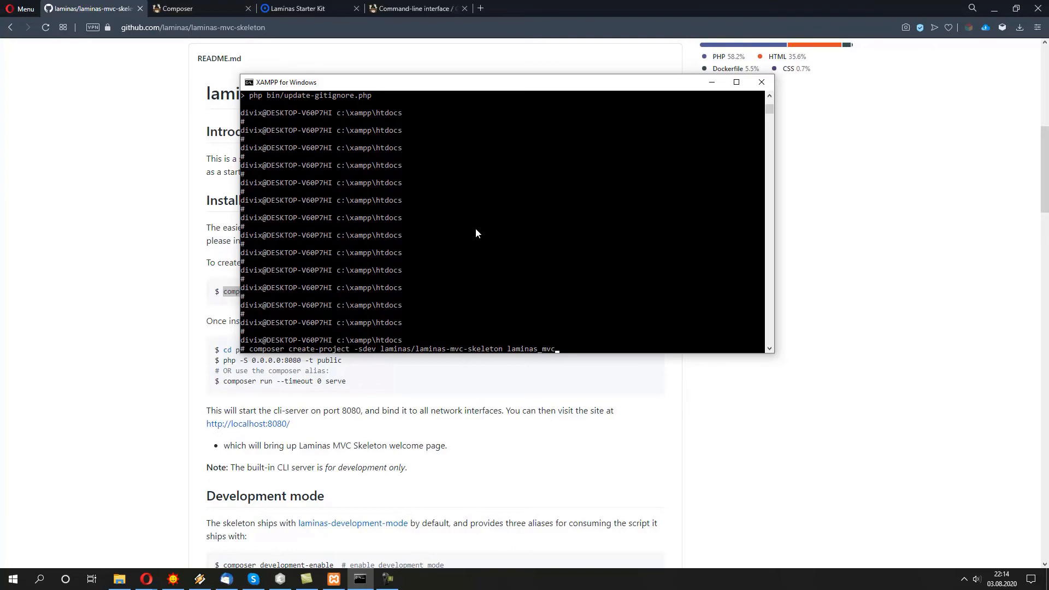
pyautogui.moveTo(618, 213)
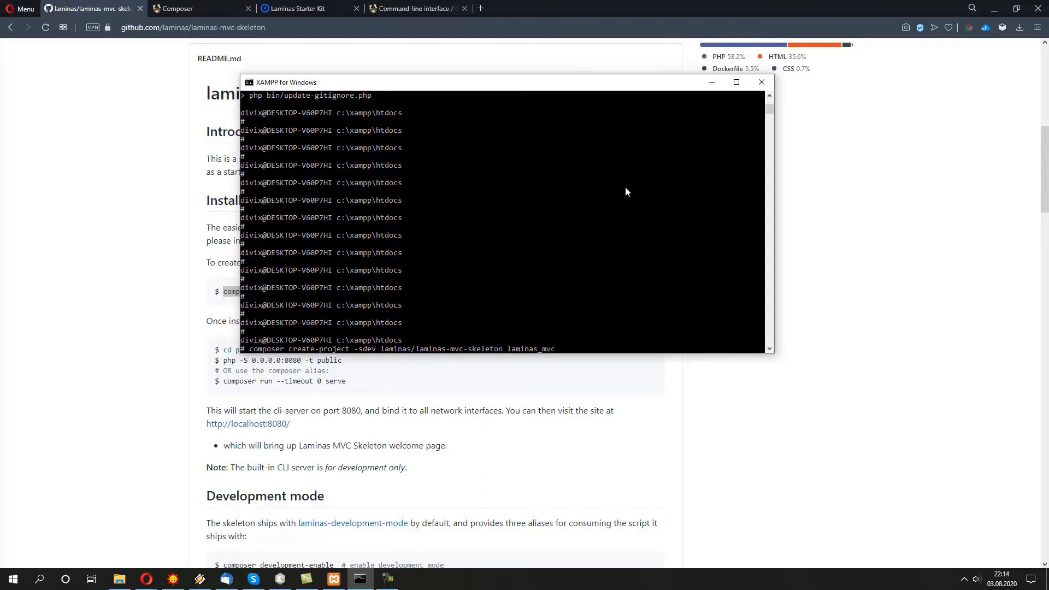
pyautogui.moveTo(627, 186)
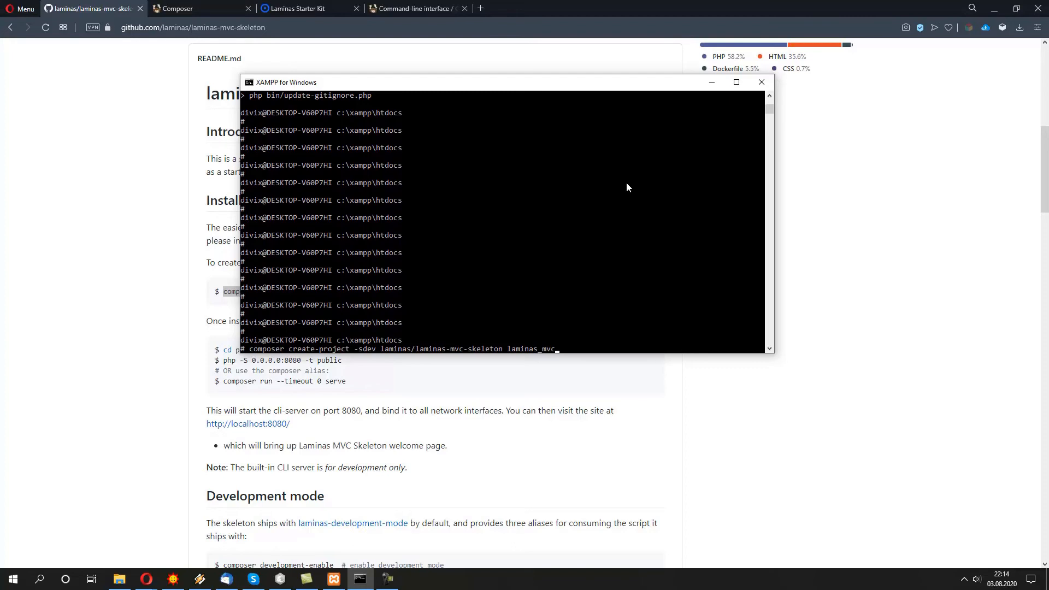
pyautogui.moveTo(626, 92)
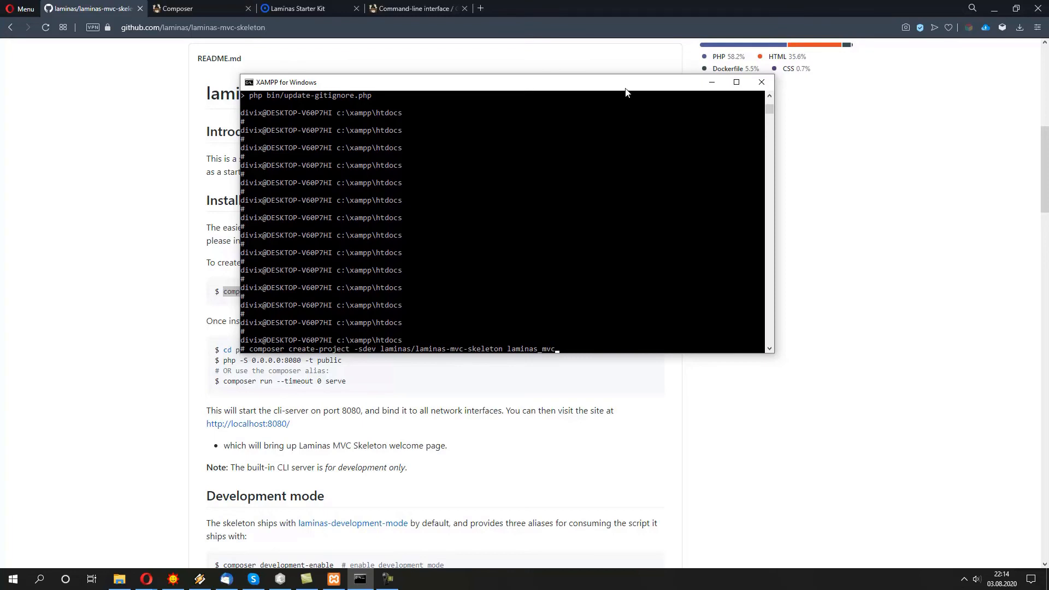
pyautogui.moveTo(621, 199)
pyautogui.write('n')
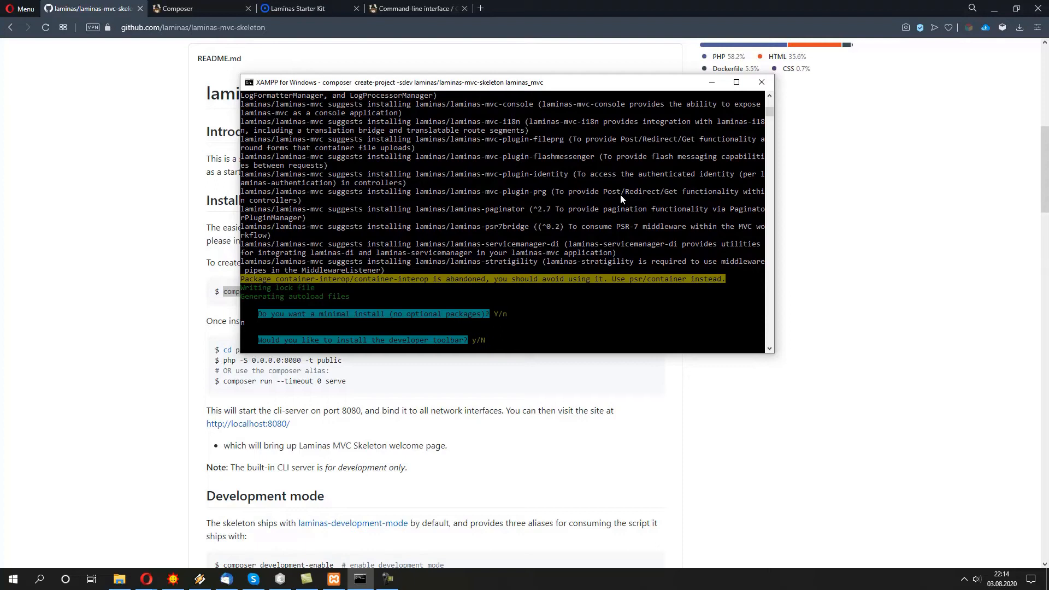
# - Answer y to each optional-package prompt until the config injection question appears
pyautogui.write('y')
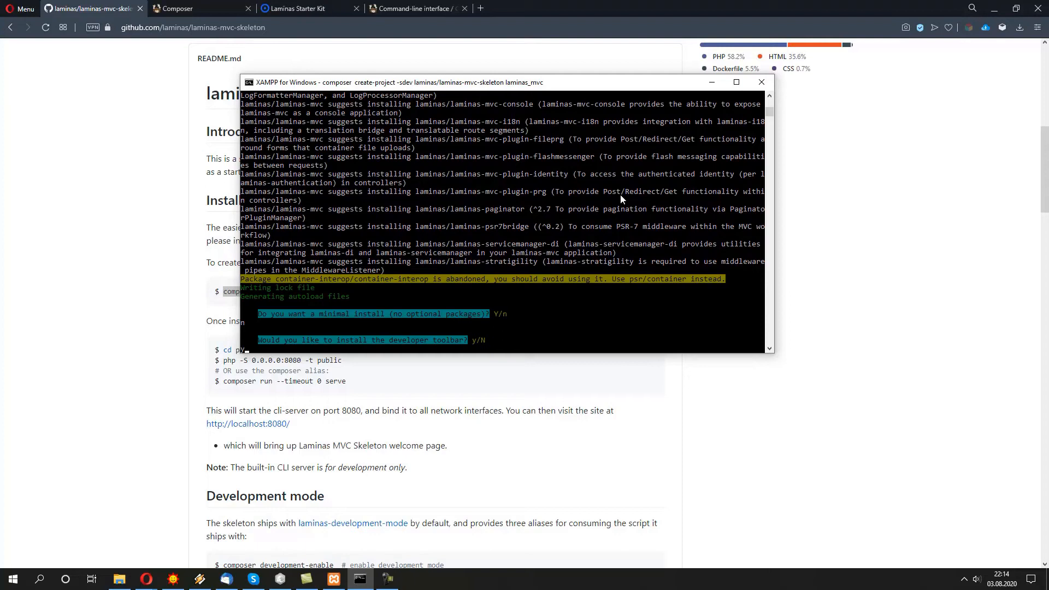
pyautogui.write('y')
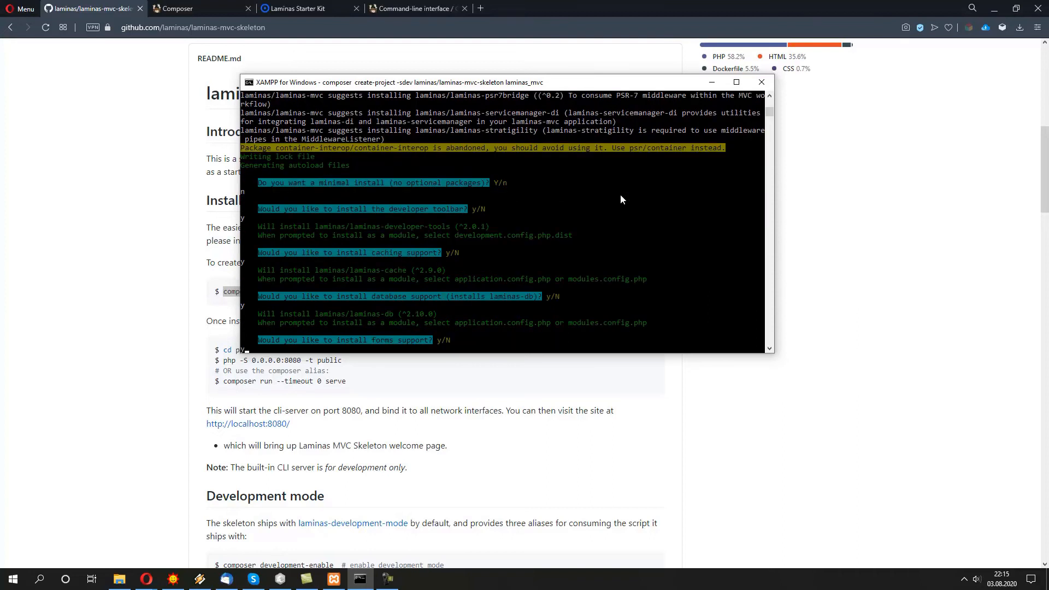
pyautogui.scroll(-3)
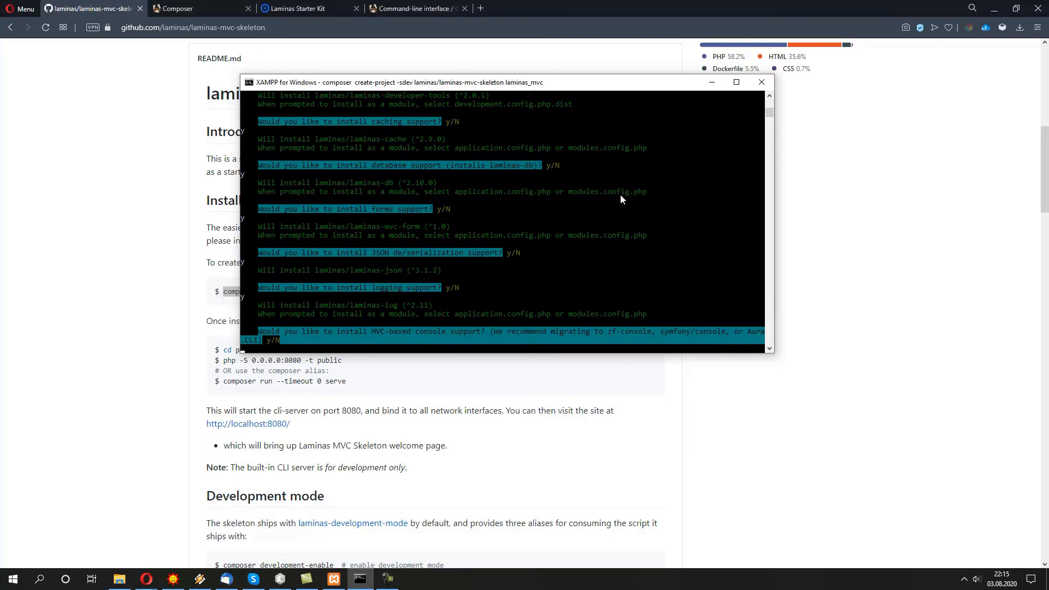
pyautogui.write('y')
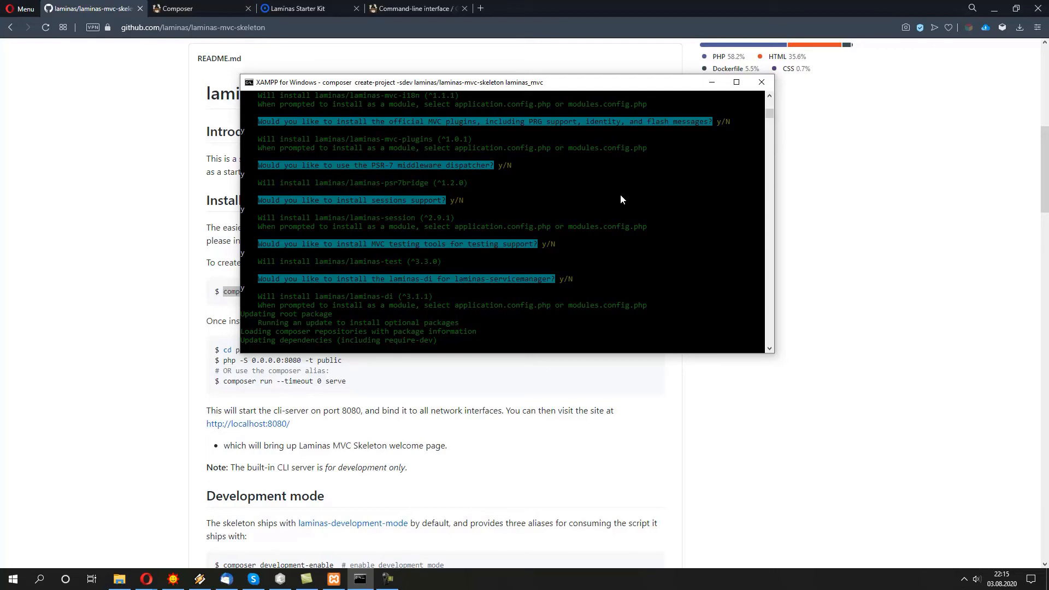
pyautogui.scroll(-3)
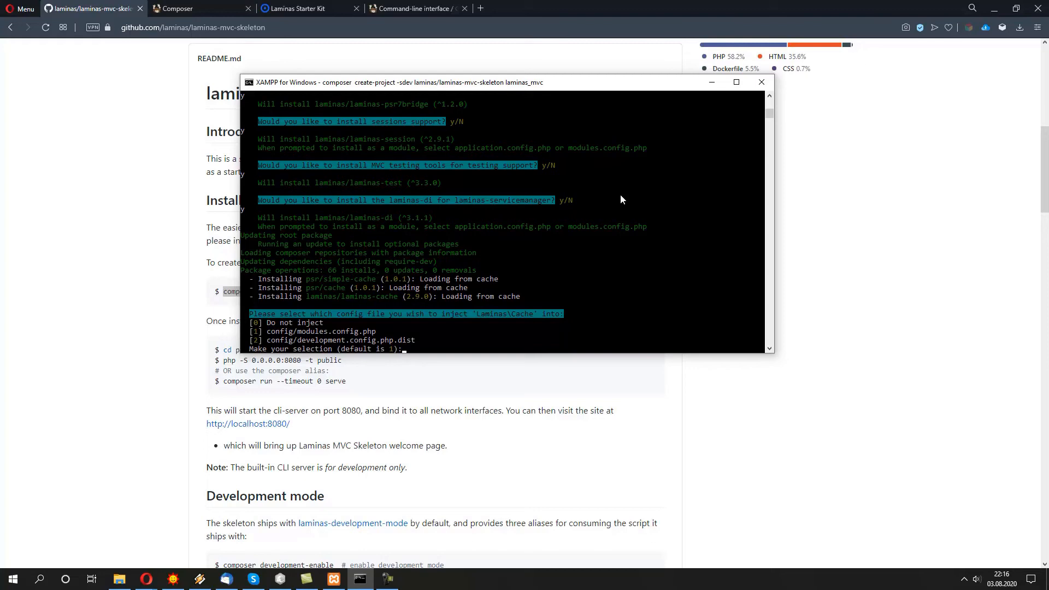
# - Choose option 1 to inject the extras into config/modules.config.php and finish installing
pyautogui.write('1')
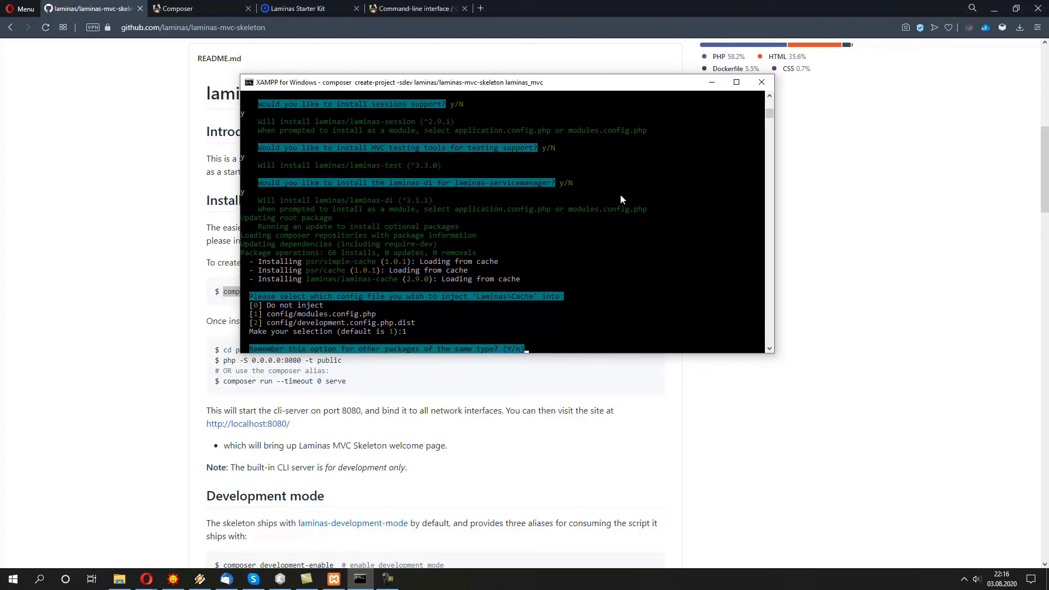
pyautogui.write('Y')
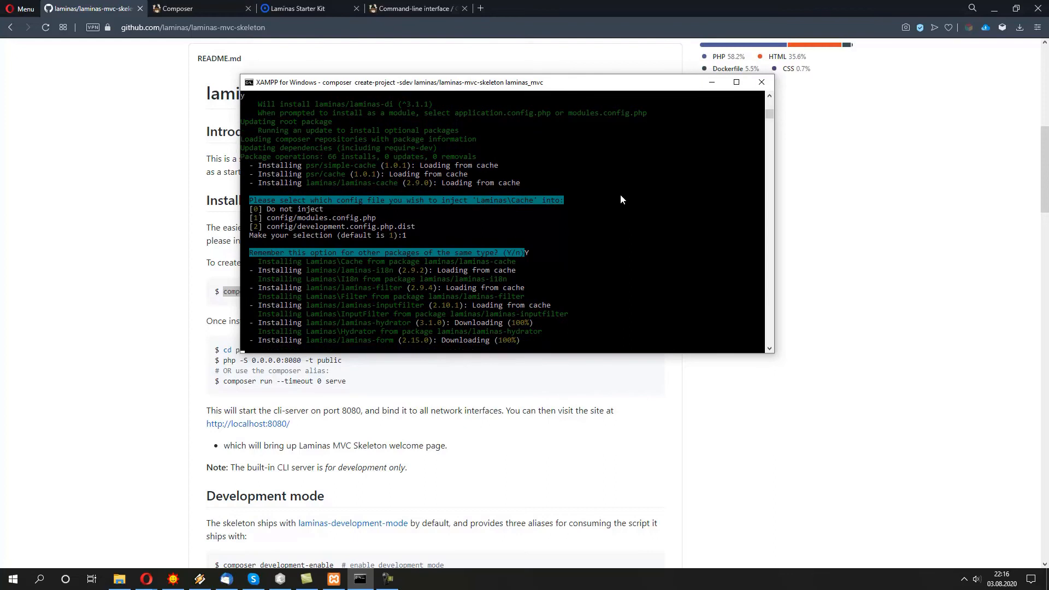
pyautogui.scroll(-3)
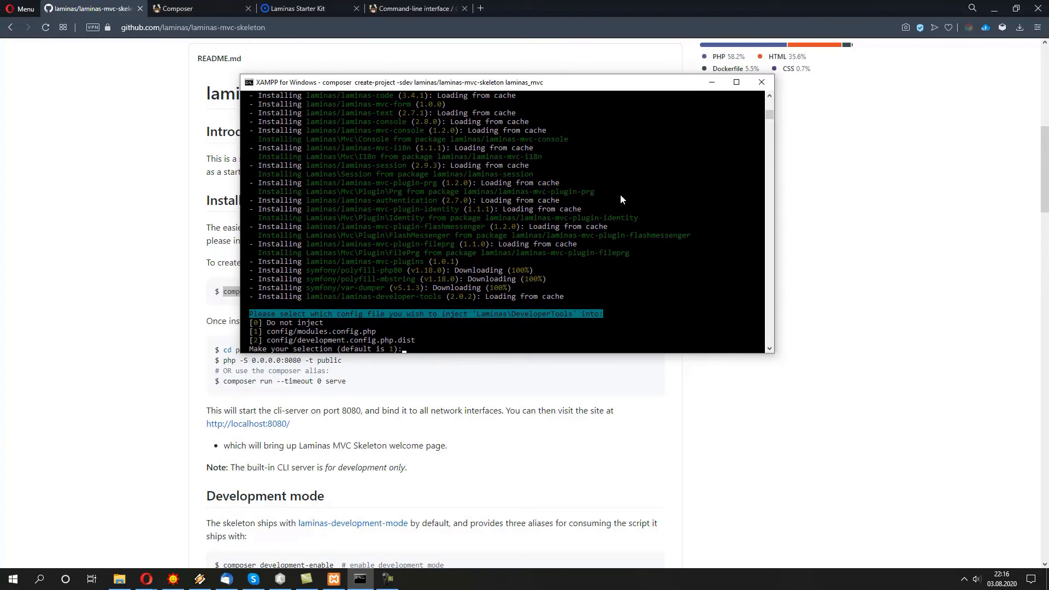
pyautogui.write('1')
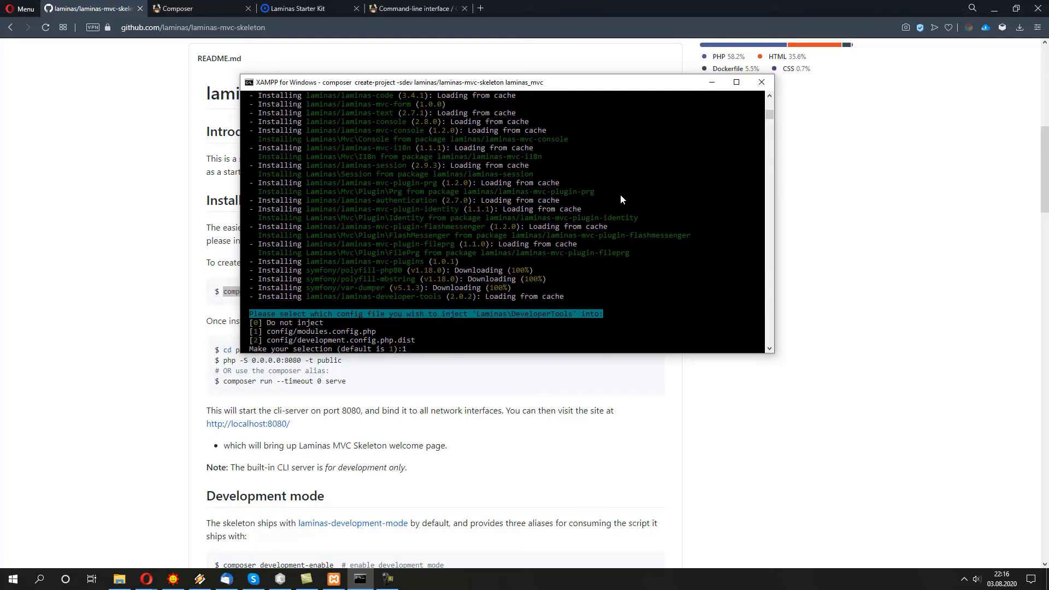
pyautogui.press('enter')
pyautogui.write('Y')
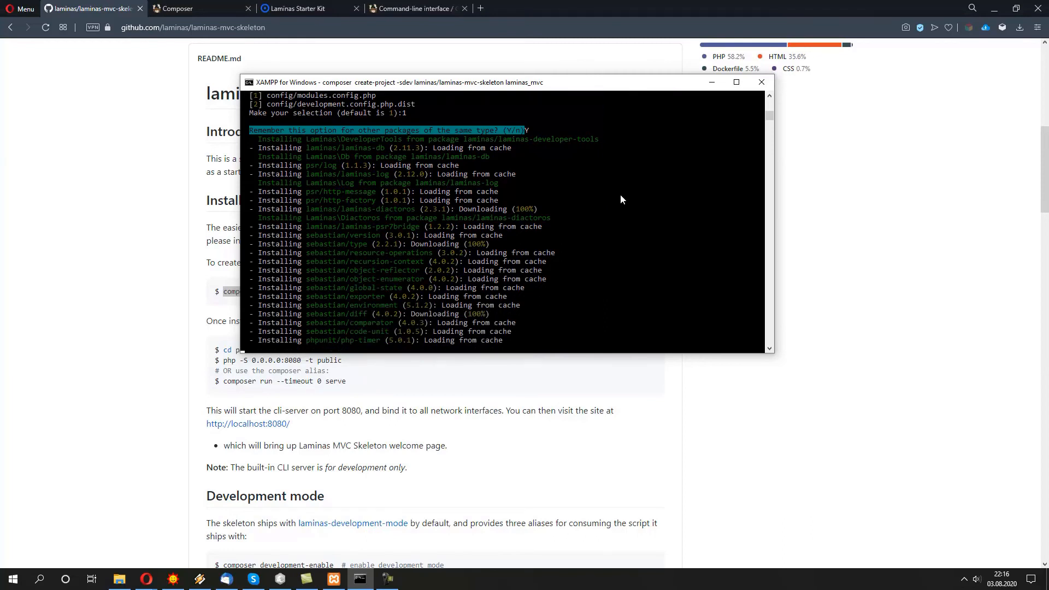
pyautogui.scroll(-3)
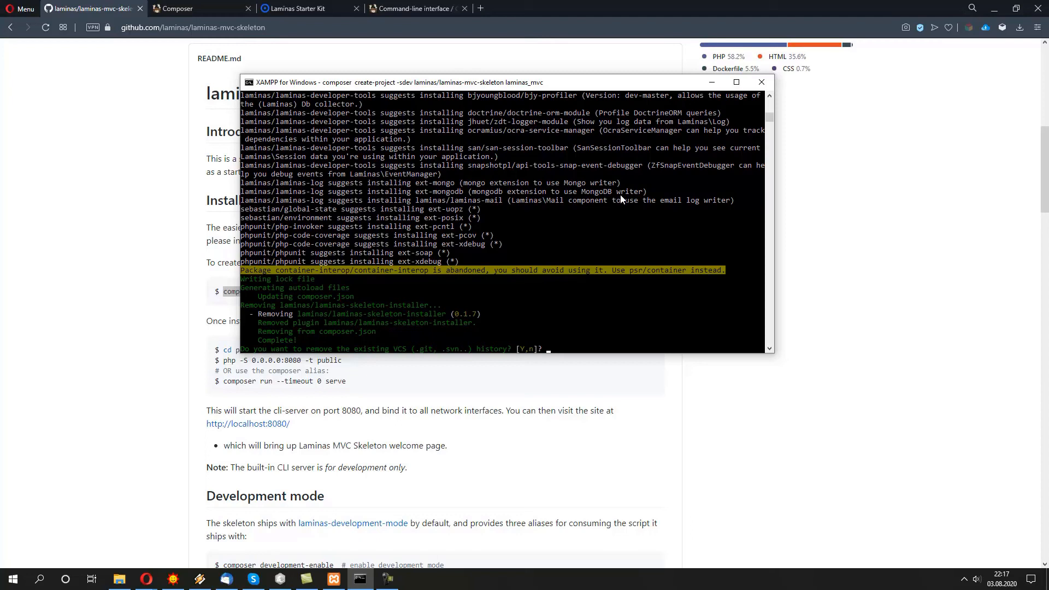
# - Answer Y to remove the existing VCS history, returning to the c:\xampp\htdocs prompt
pyautogui.write('Y')
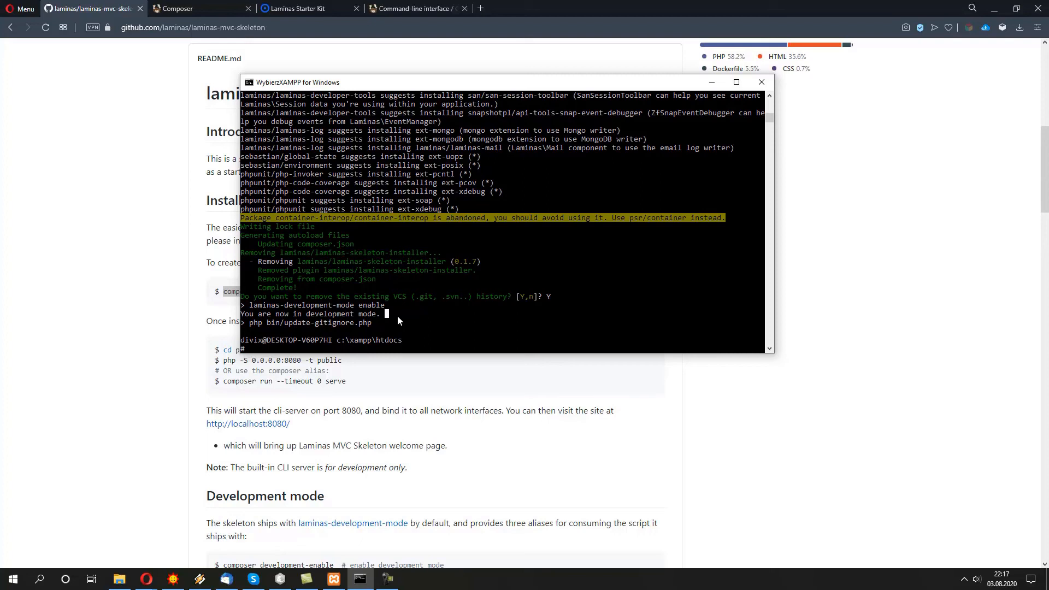
pyautogui.moveTo(528, 307)
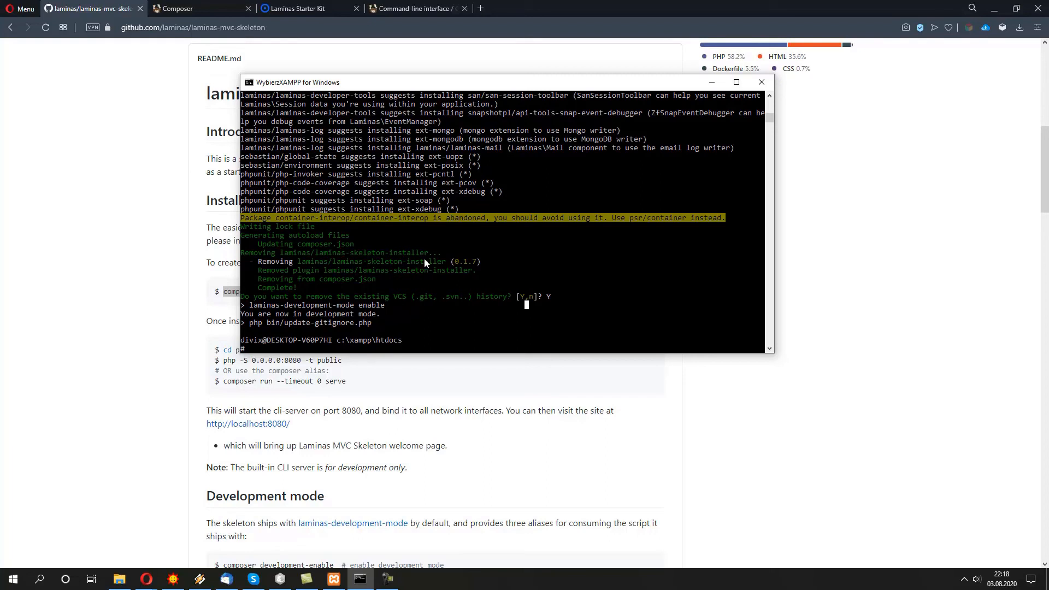
pyautogui.moveTo(119, 579)
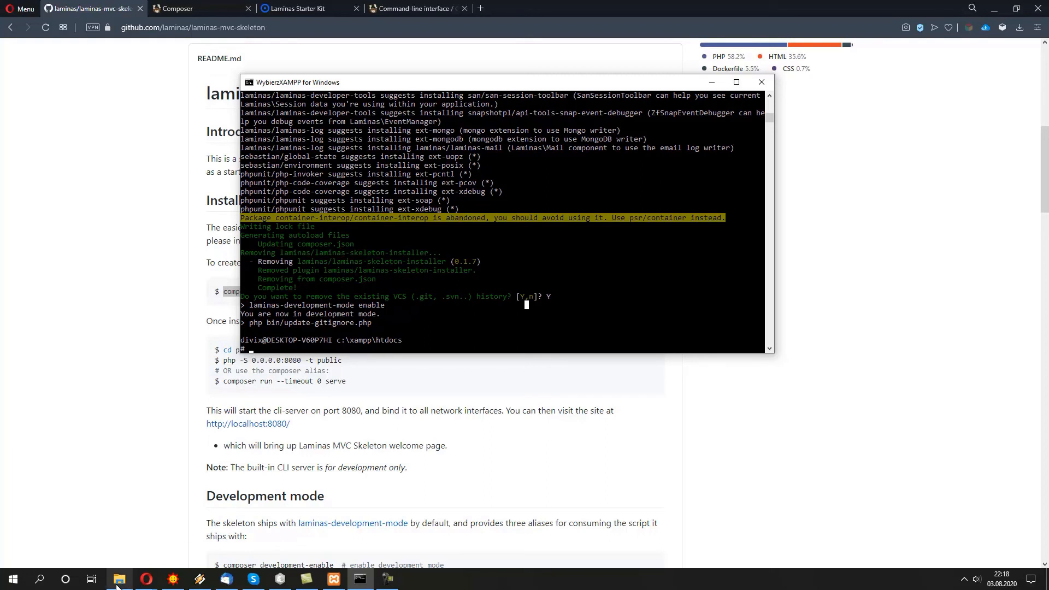
# - Browse to C:\xampp\htdocs and view the laminas_mvc folder's skeleton files
pyautogui.click(119, 579)
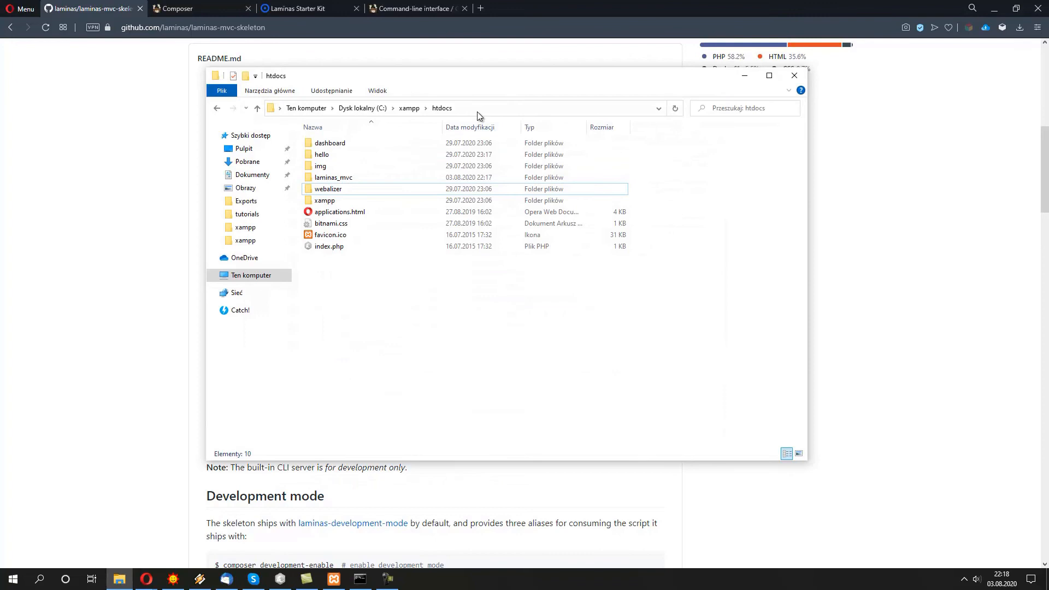
pyautogui.click(469, 108)
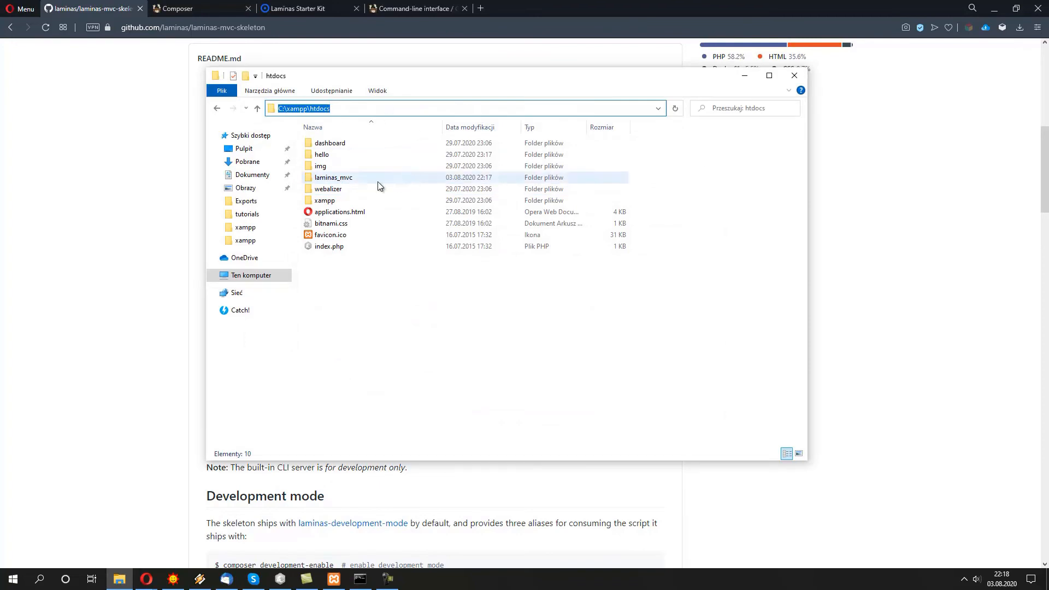
pyautogui.moveTo(332, 177)
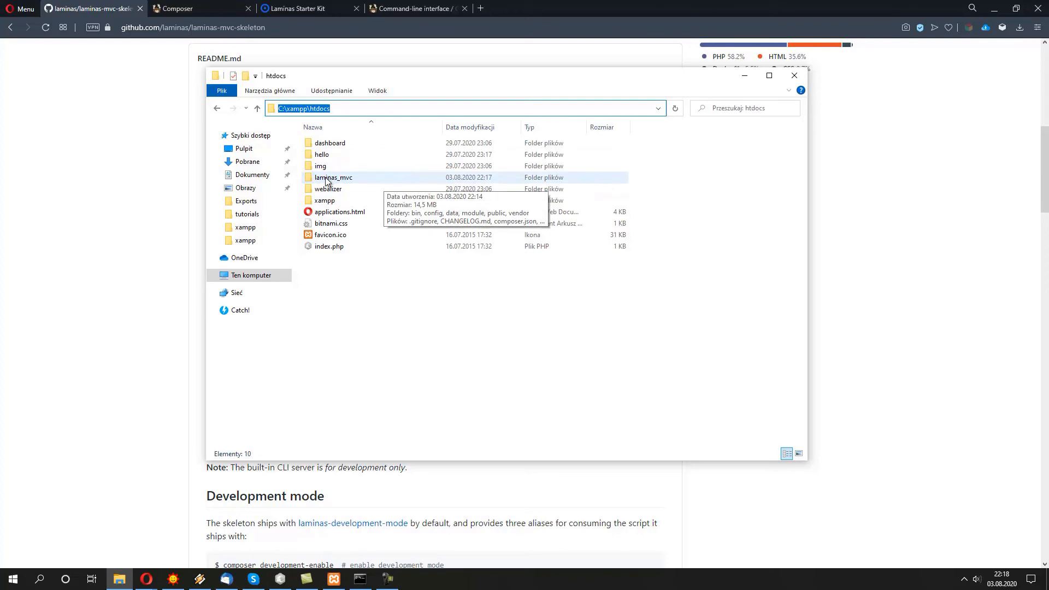
pyautogui.doubleClick(333, 177)
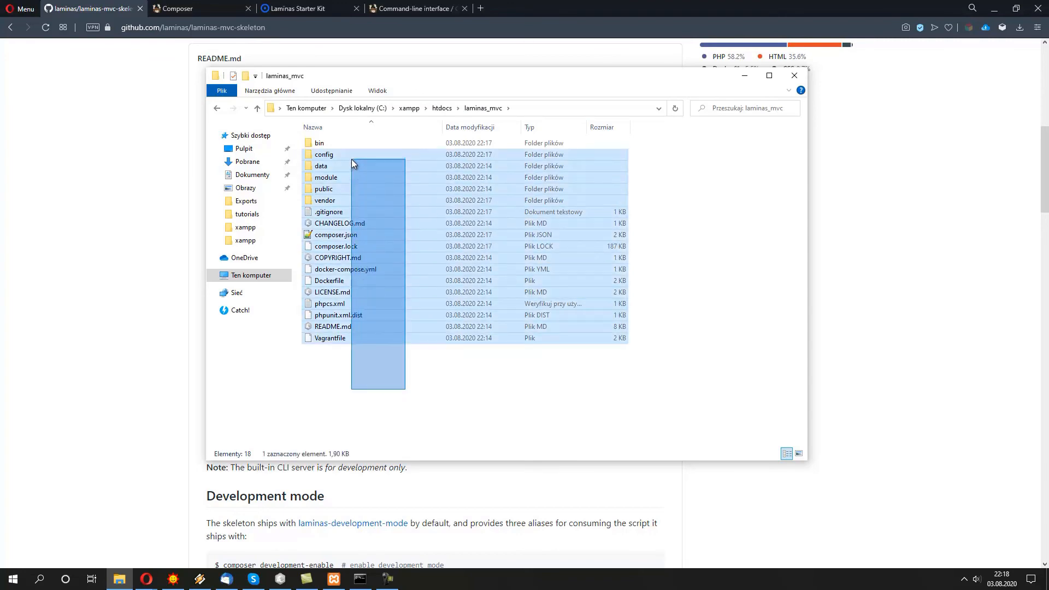
pyautogui.click(678, 363)
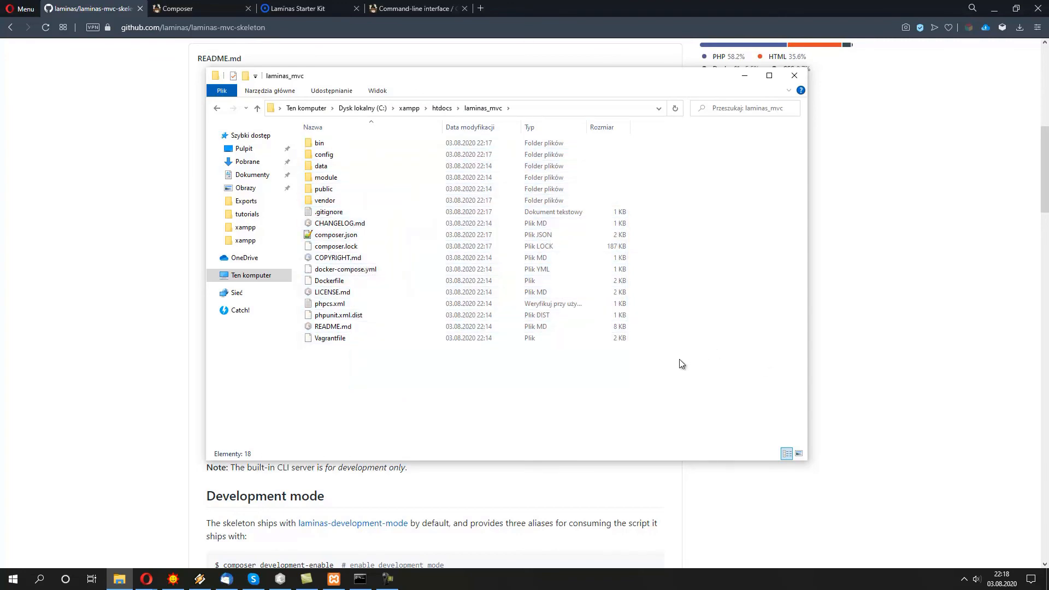
pyautogui.moveTo(399, 367)
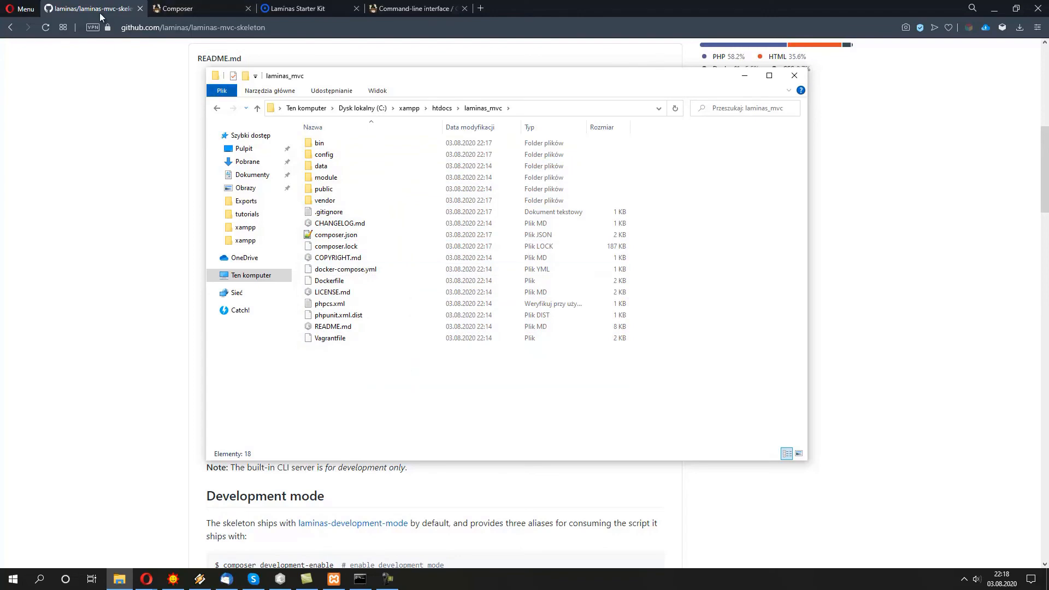
# - Return to Opera showing the laminas-mvc-skeleton repository
pyautogui.click(794, 76)
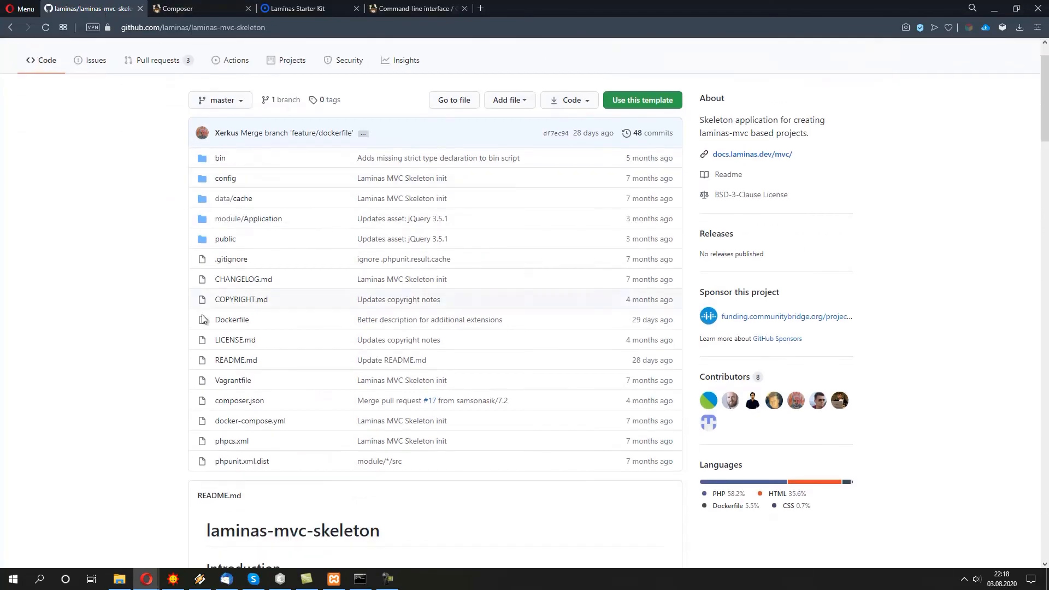
pyautogui.moveTo(248, 393)
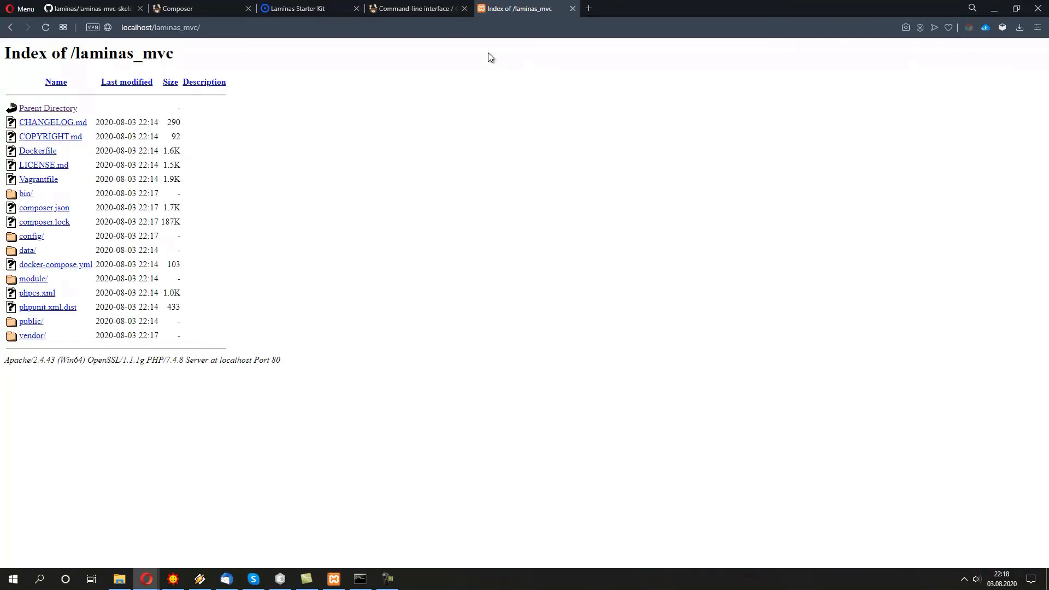
pyautogui.moveTo(544, 117)
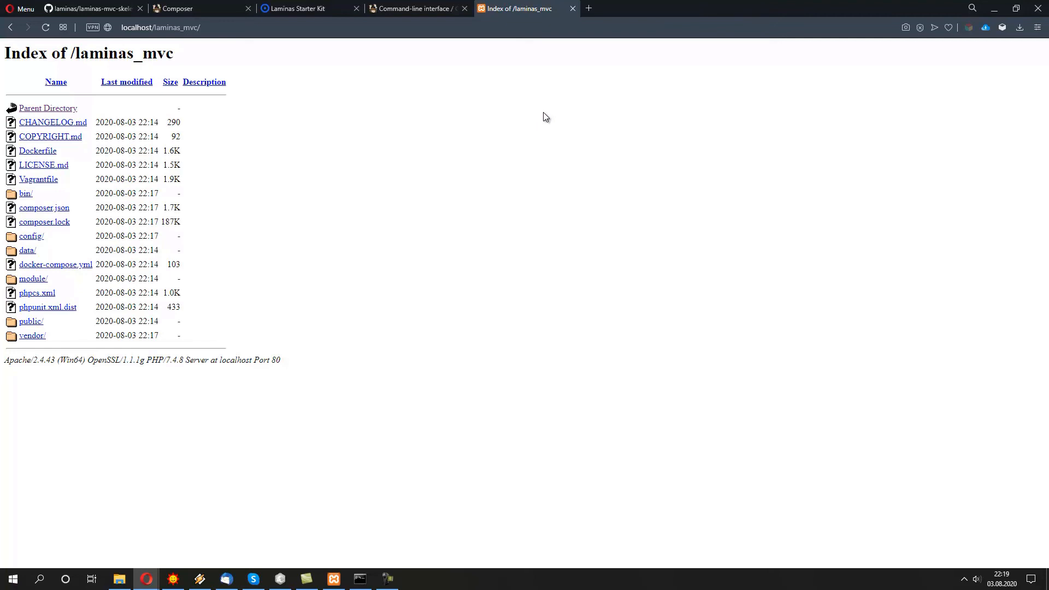
pyautogui.moveTo(77, 178)
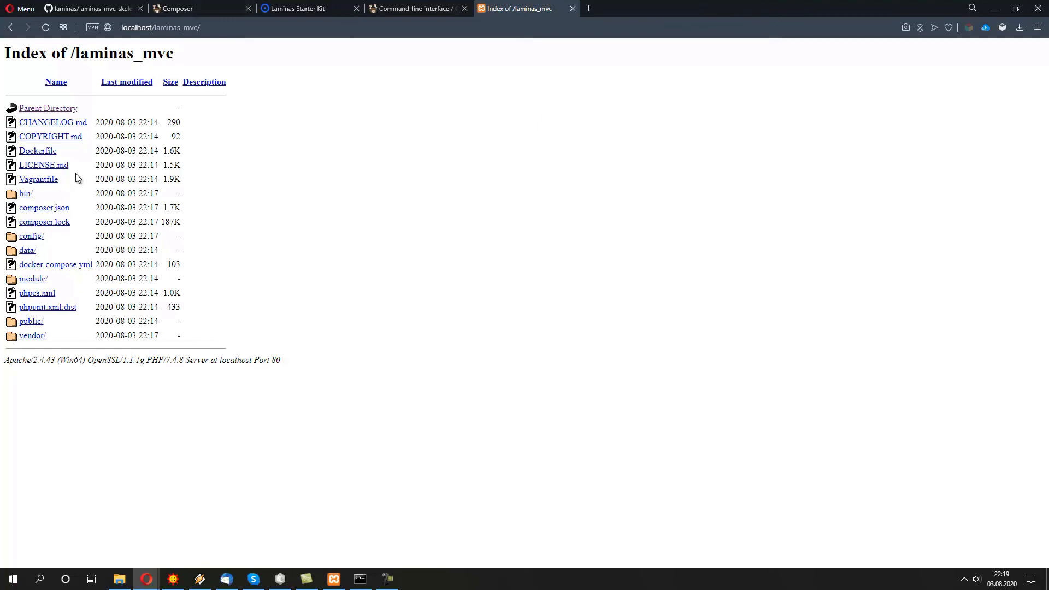
pyautogui.moveTo(365, 141)
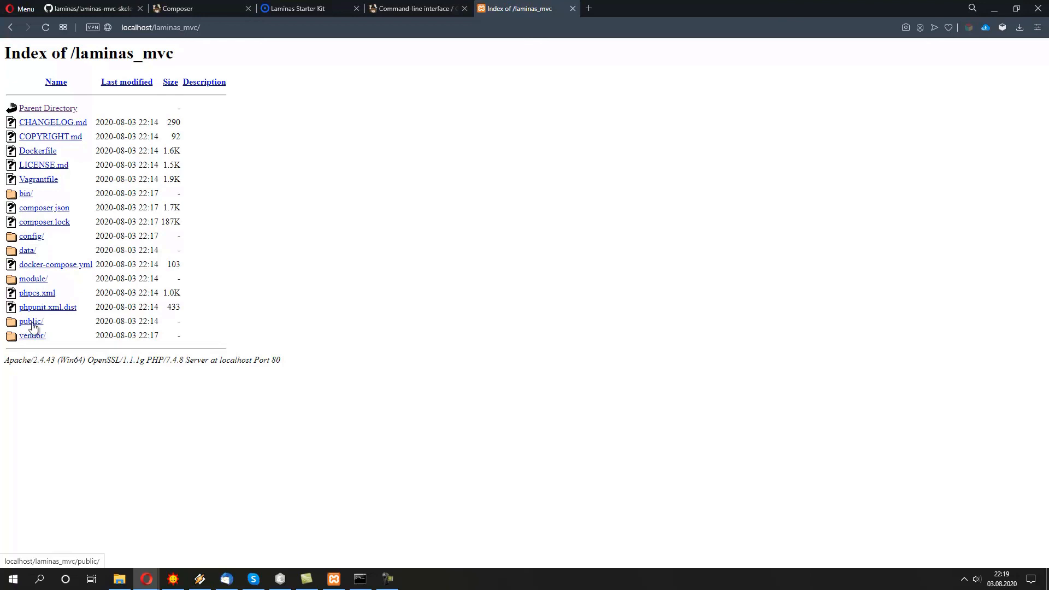
# - Load localhost/laminas_mvc/public/, revealing the fatal error about the missing intl extension
pyautogui.click(30, 322)
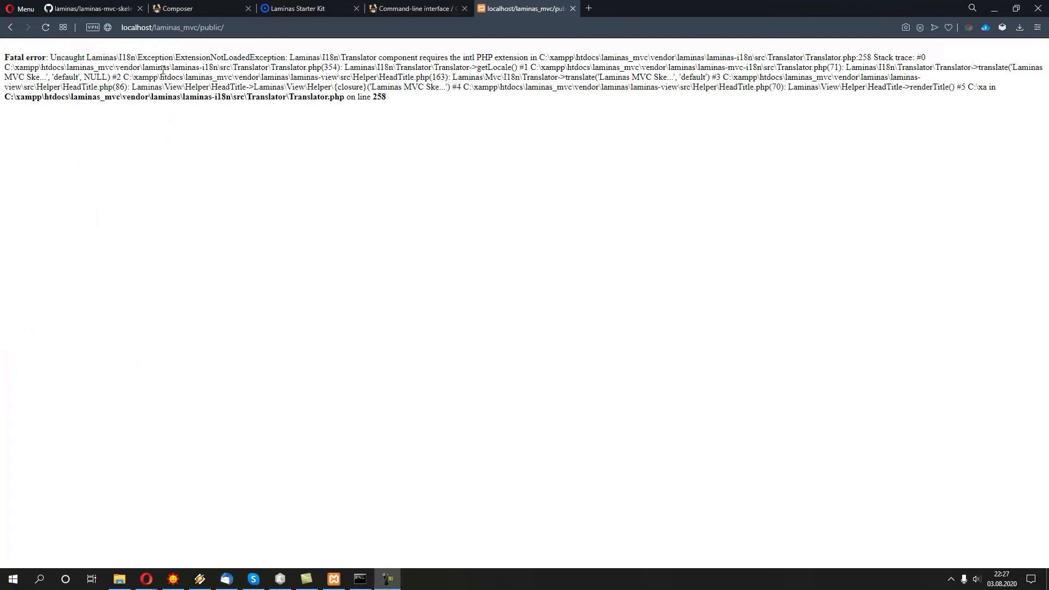
pyautogui.doubleClick(230, 57)
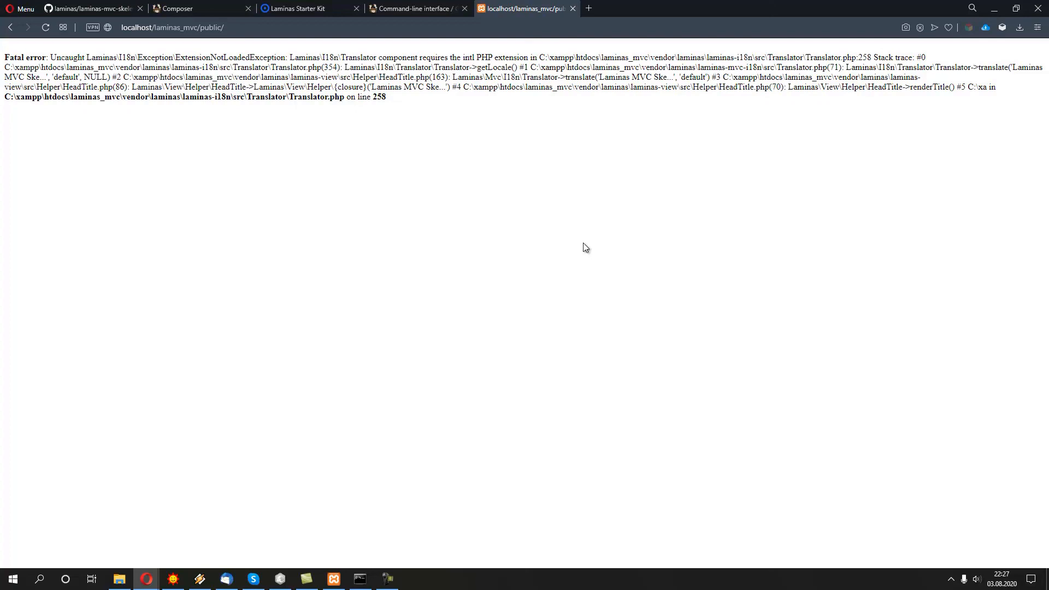
pyautogui.moveTo(461, 410)
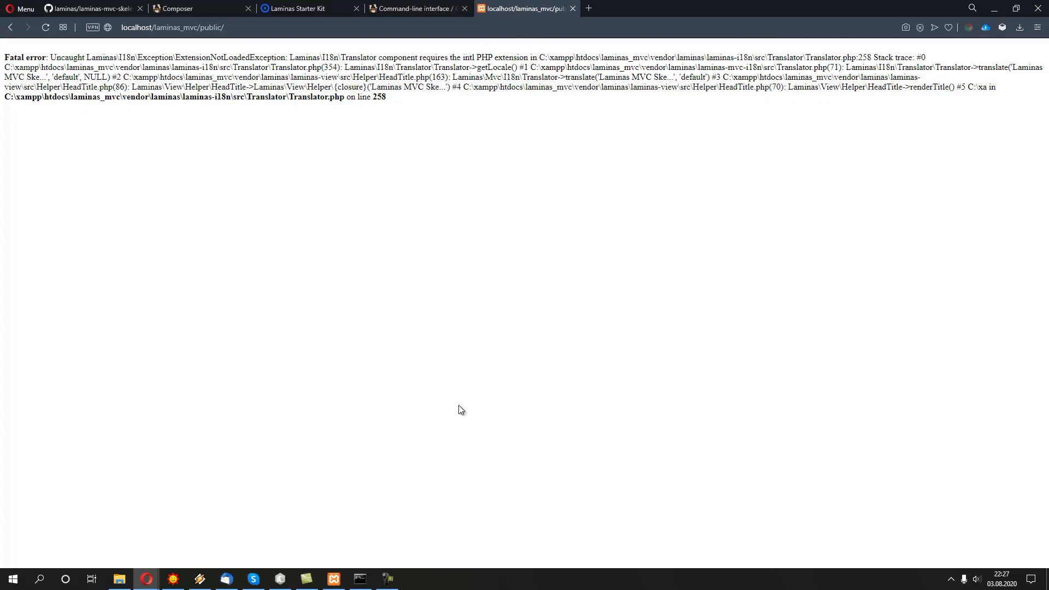
pyautogui.moveTo(408, 381)
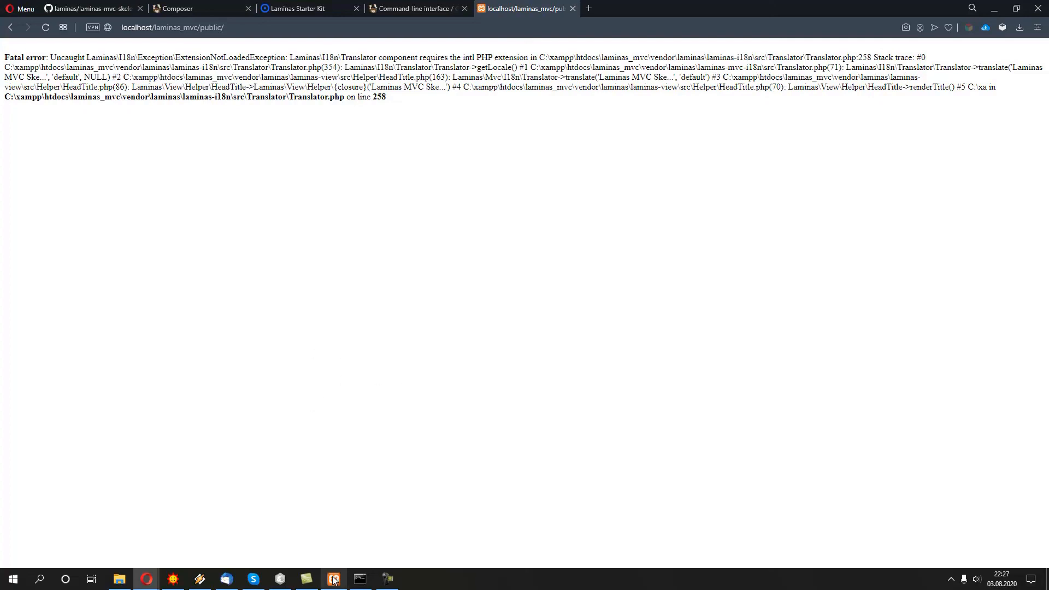
# - From Apache's Config list in XAMPP Control Panel, bring up php.ini in Notepad
pyautogui.click(333, 578)
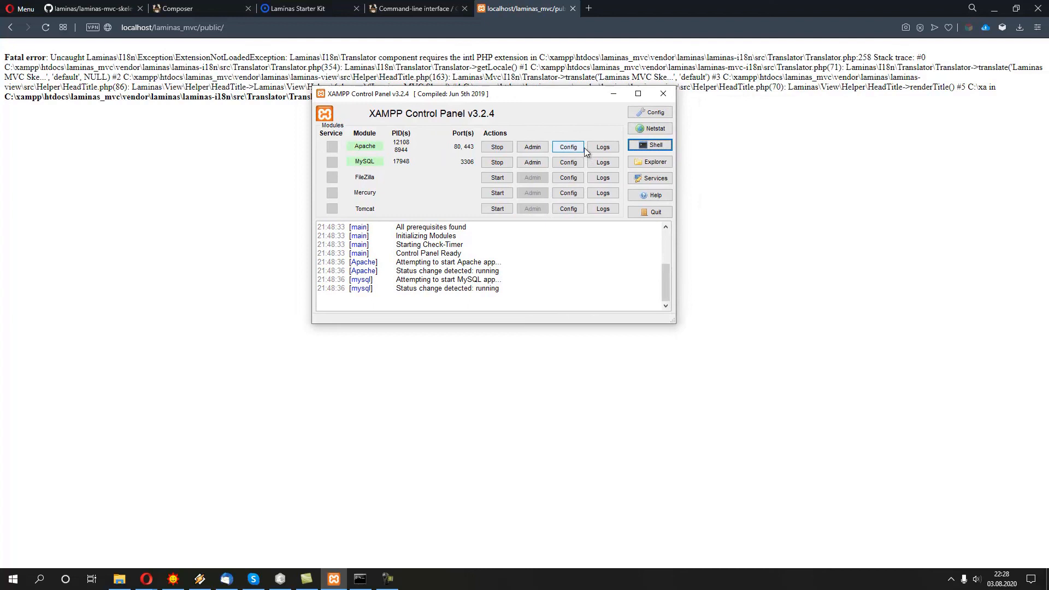
pyautogui.click(568, 147)
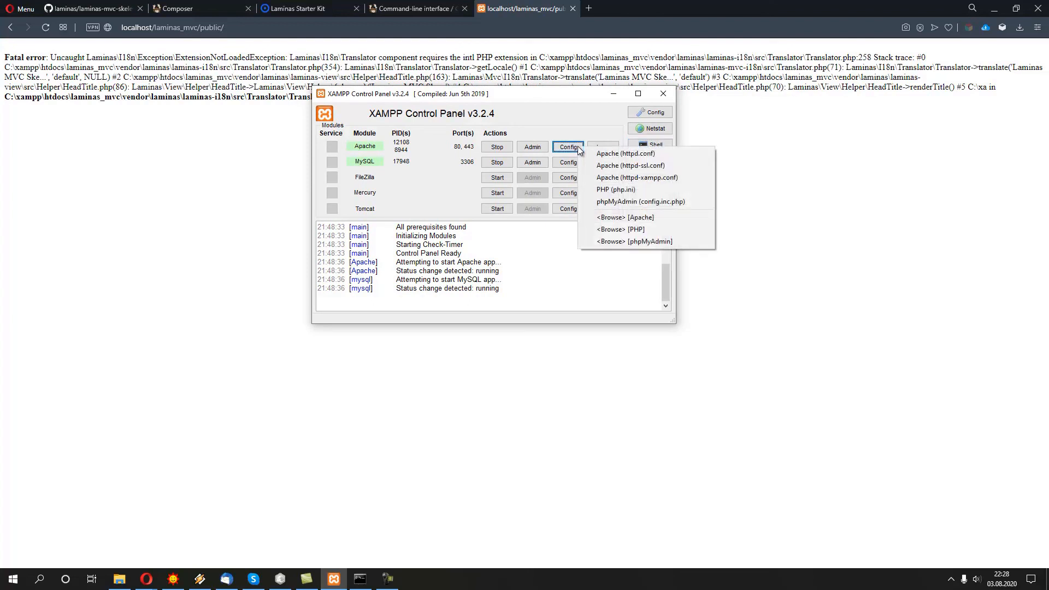
pyautogui.moveTo(622, 189)
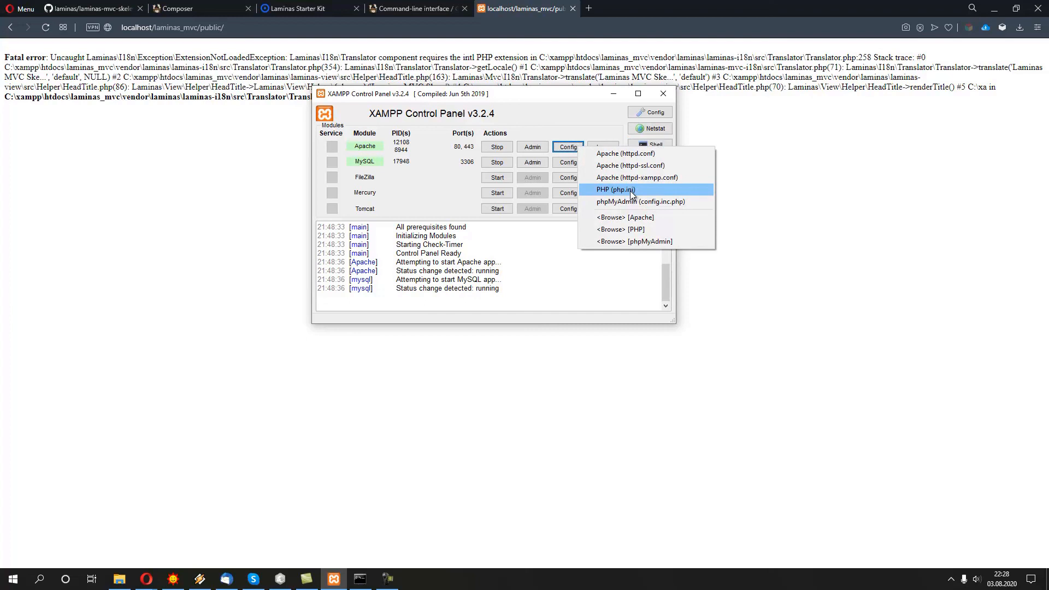
pyautogui.click(614, 189)
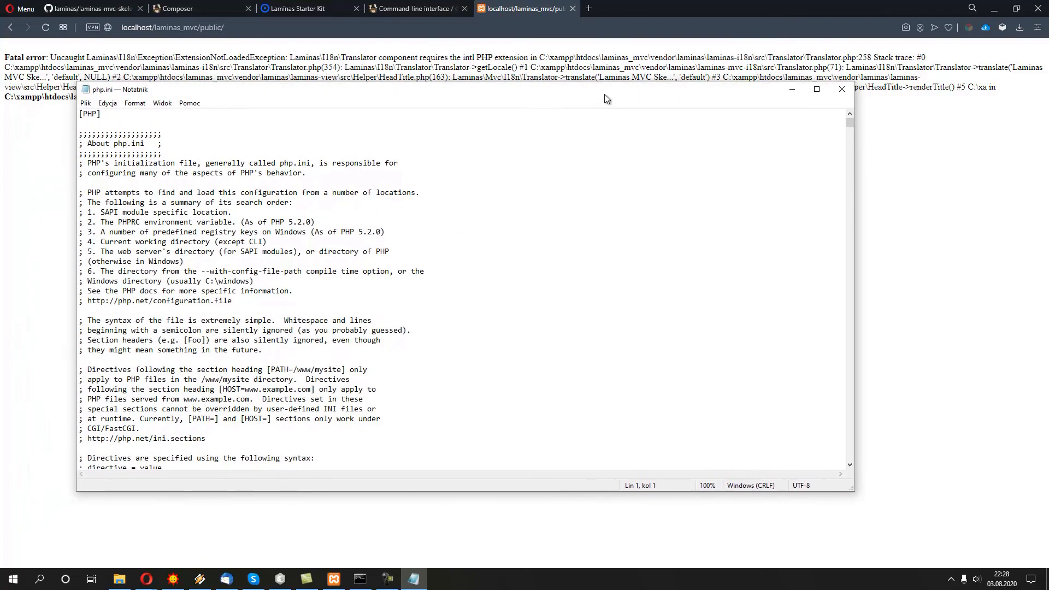
# - Search php.ini for 'in' to locate the intl extension line
pyautogui.press('ctrl+f')
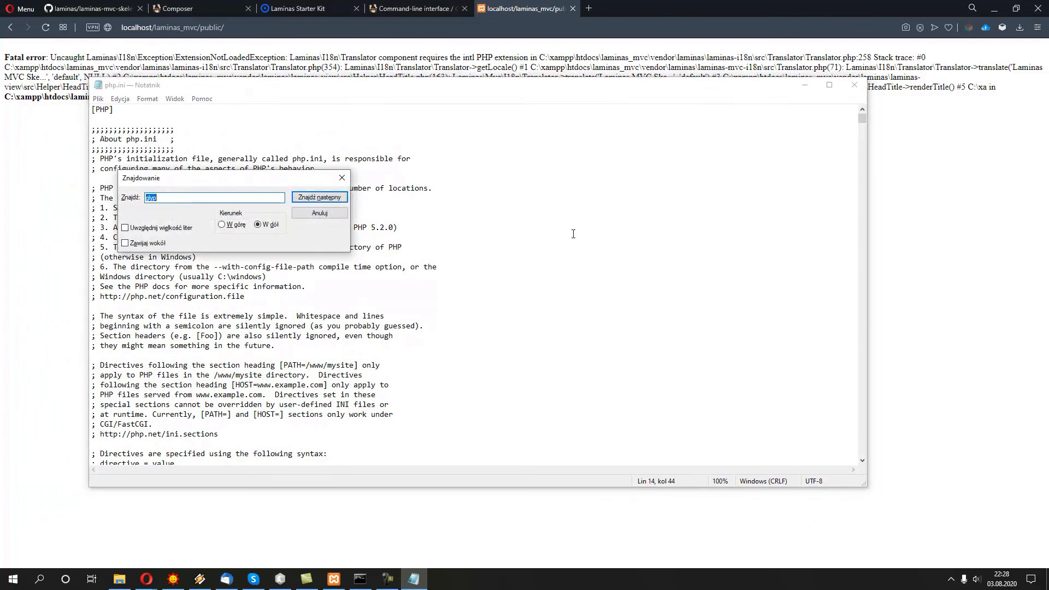
pyautogui.write('in')
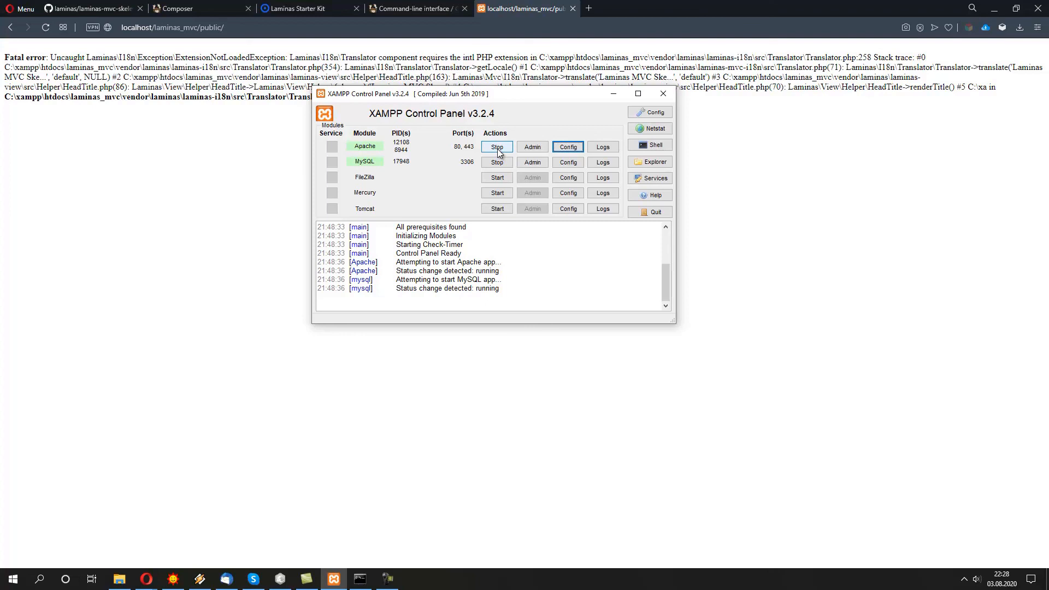
# - Stop and restart Apache so the php.ini change takes effect
pyautogui.click(496, 147)
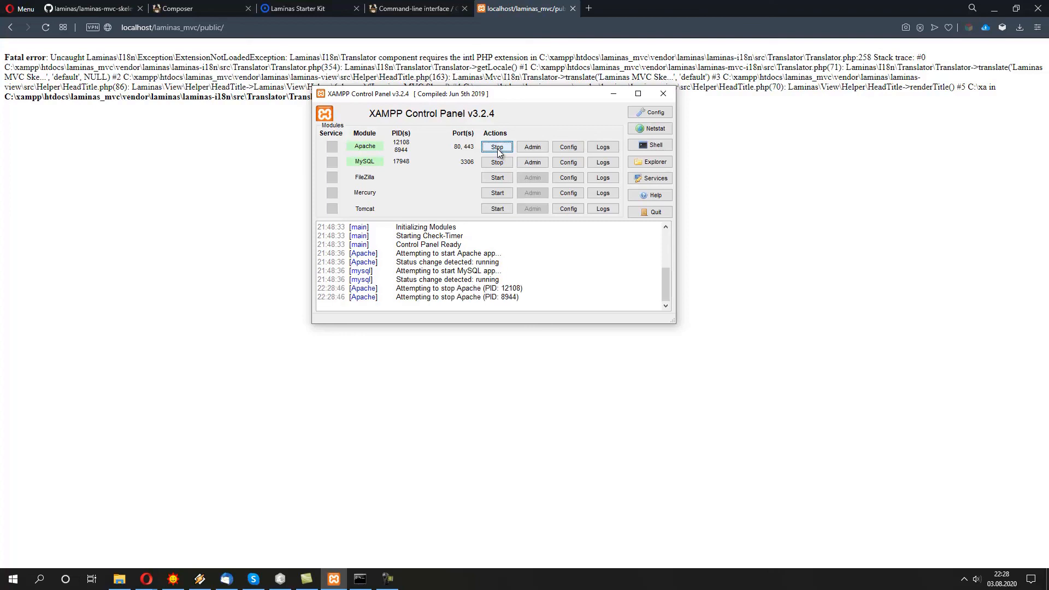
pyautogui.click(495, 146)
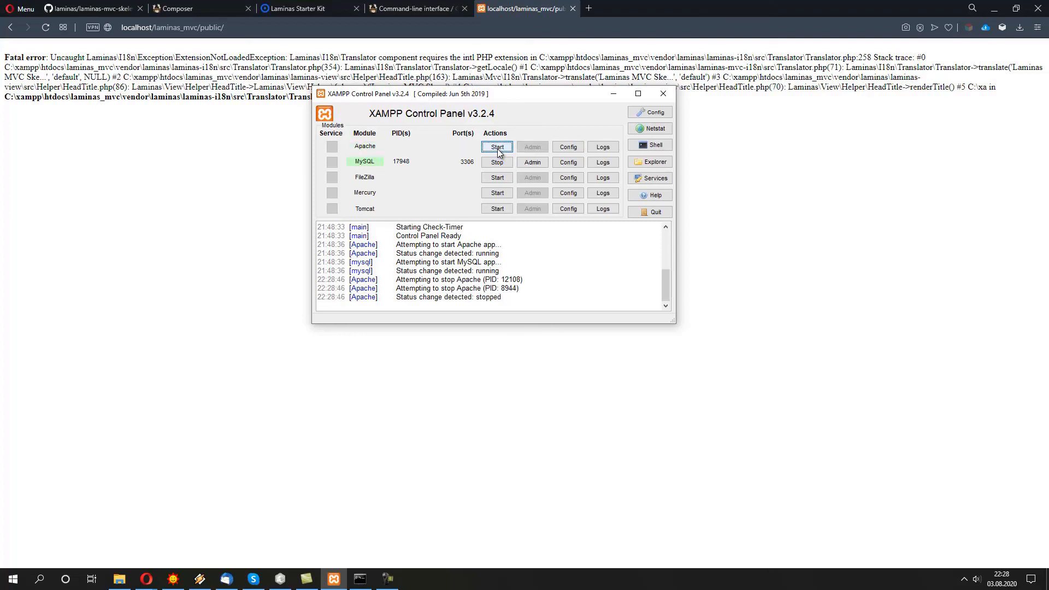
pyautogui.click(496, 146)
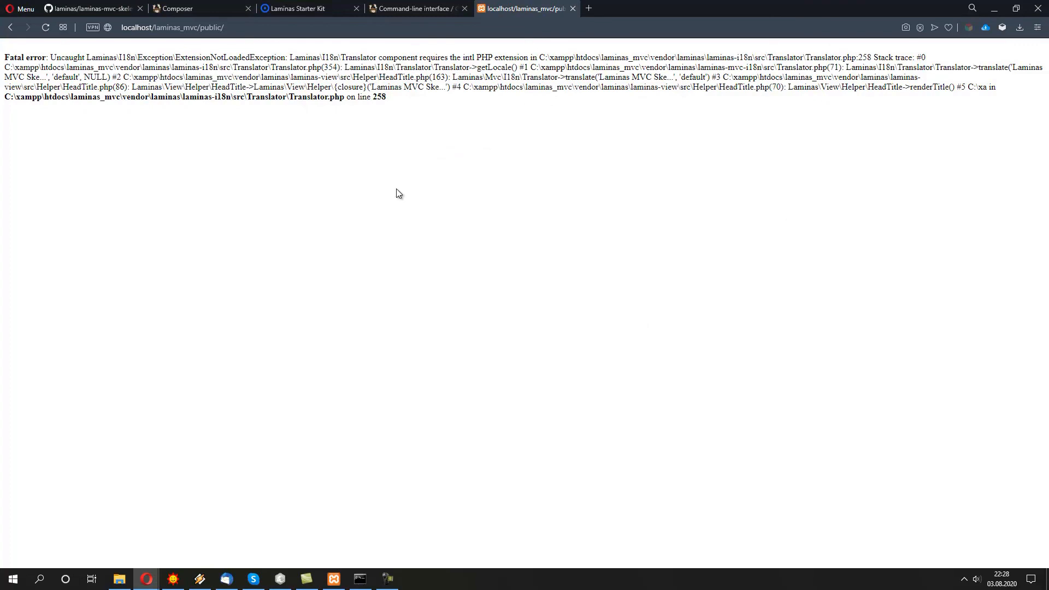
# - Reload localhost/laminas_mvc/public to get the welcome page, then switch to the Laminas Starter Kit tab
pyautogui.click(46, 27)
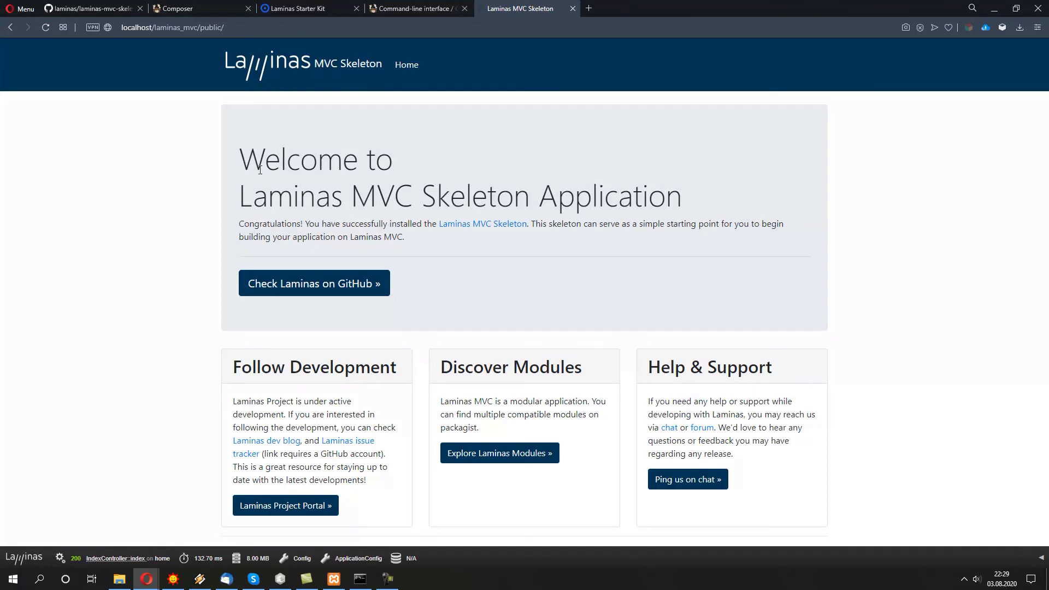
pyautogui.moveTo(676, 277)
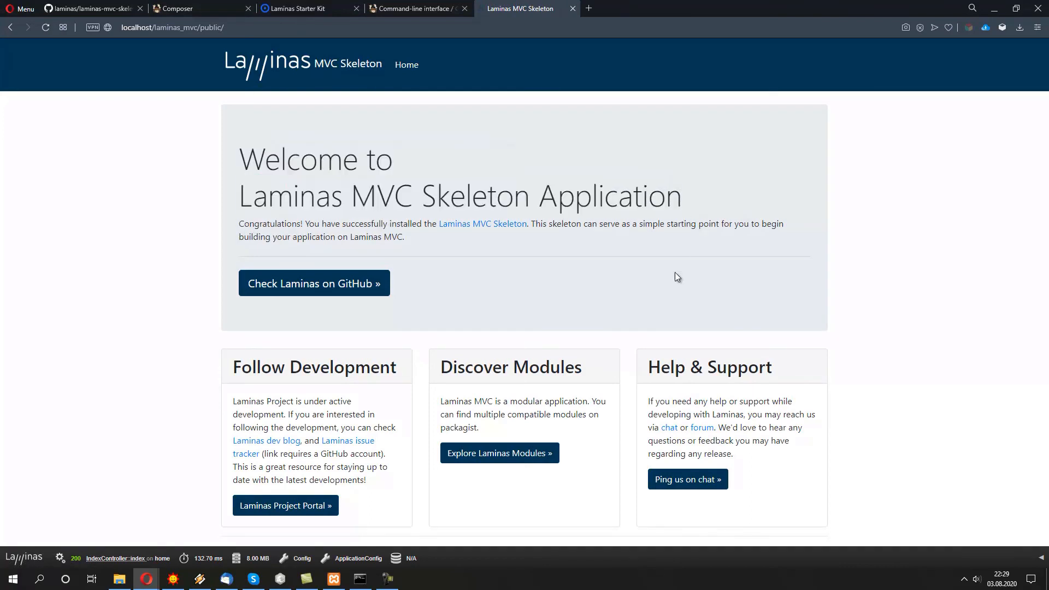
pyautogui.moveTo(595, 196)
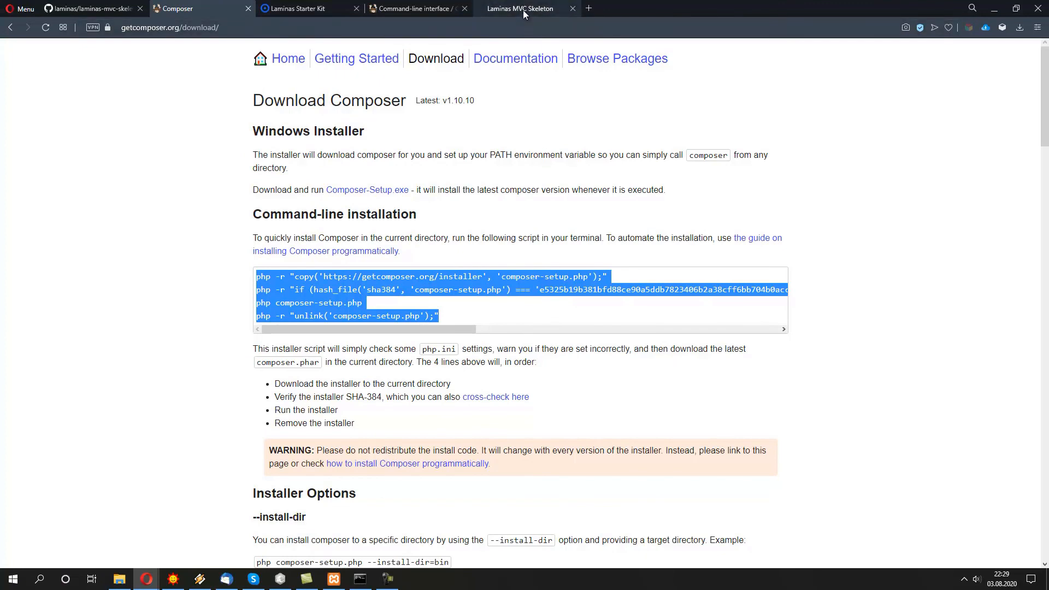
pyautogui.click(522, 8)
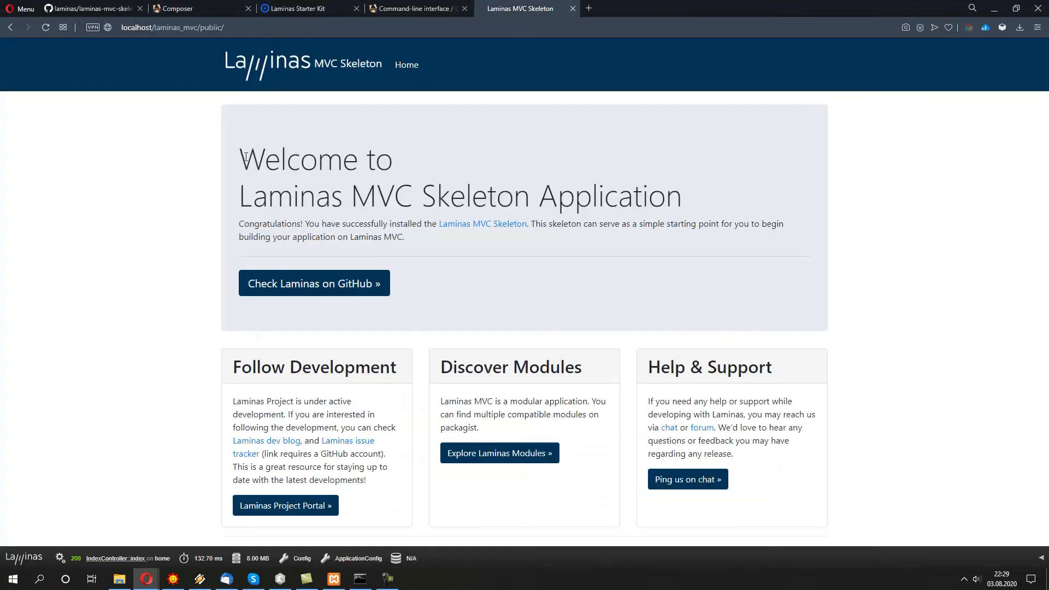
pyautogui.moveTo(750, 264)
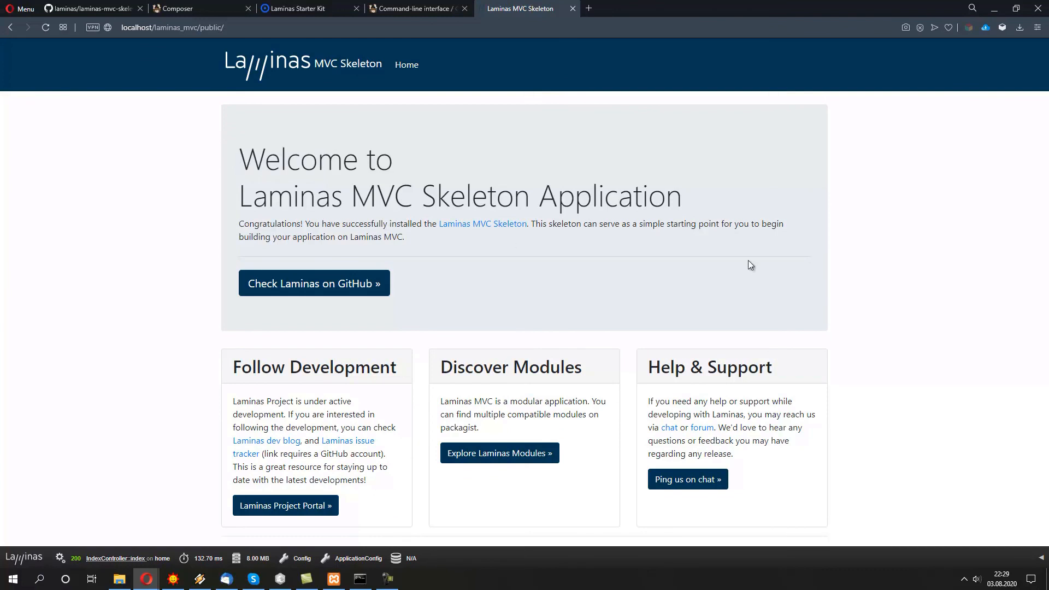
pyautogui.moveTo(393, 232)
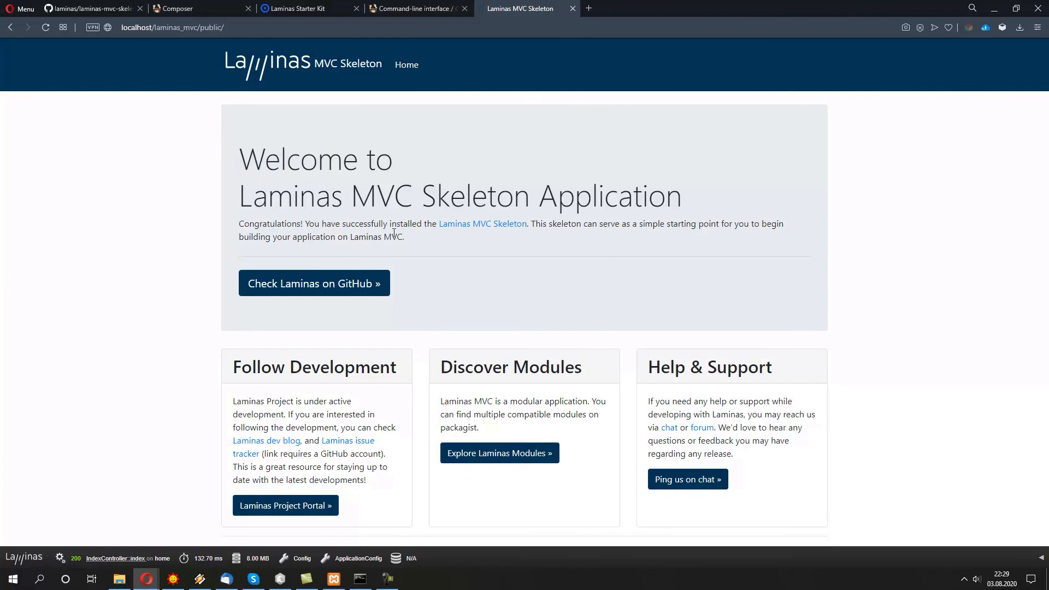
pyautogui.moveTo(430, 305)
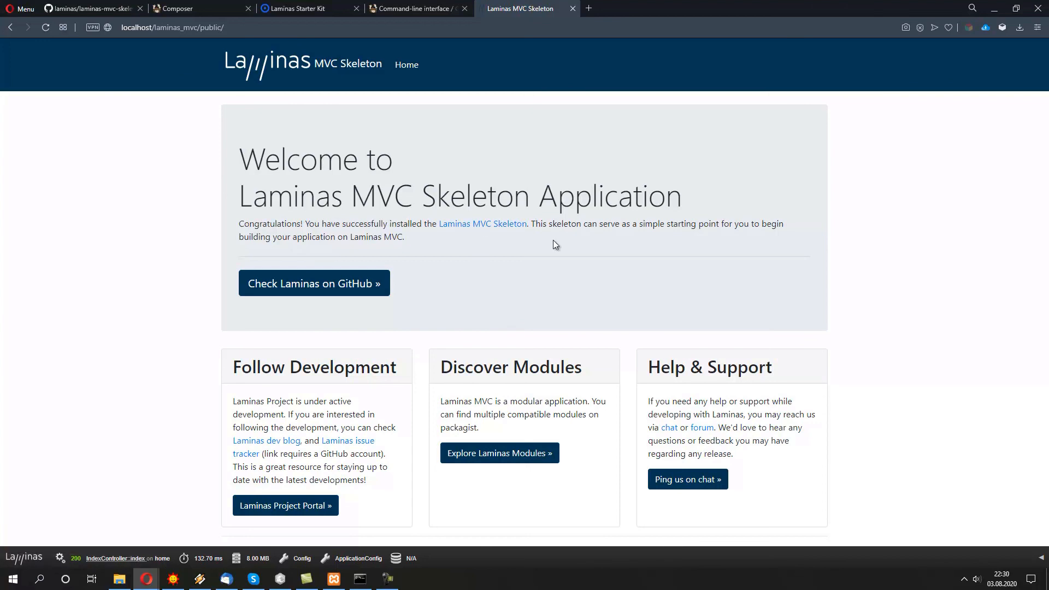
pyautogui.moveTo(504, 269)
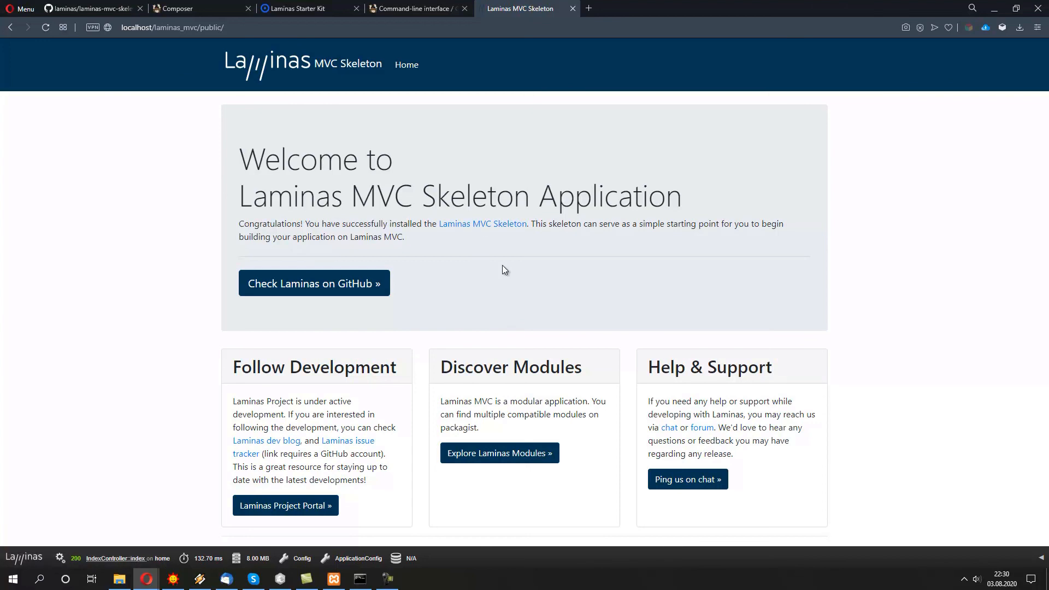
pyautogui.moveTo(389, 276)
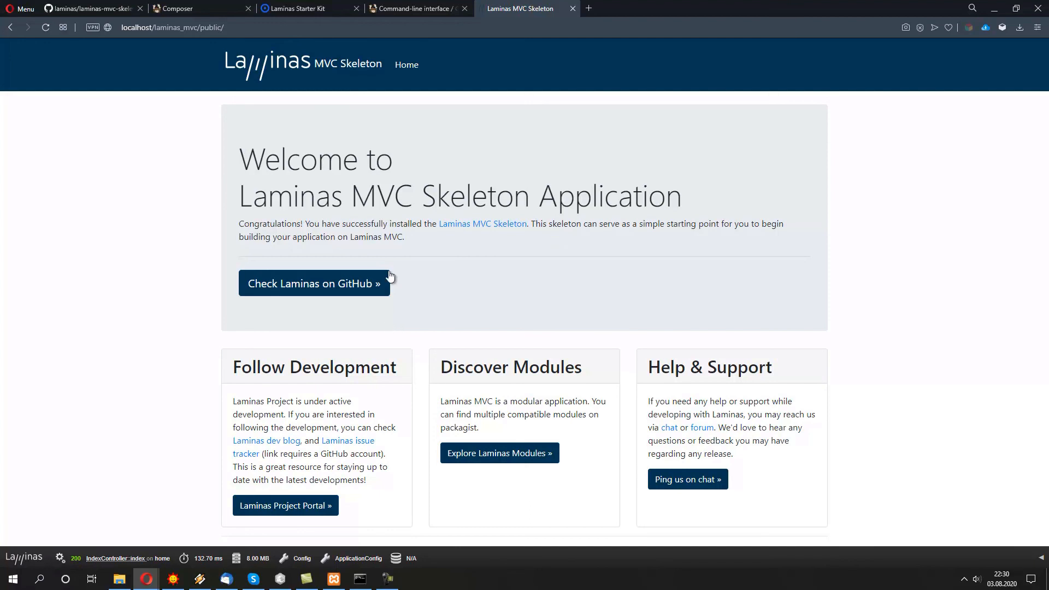
pyautogui.click(302, 7)
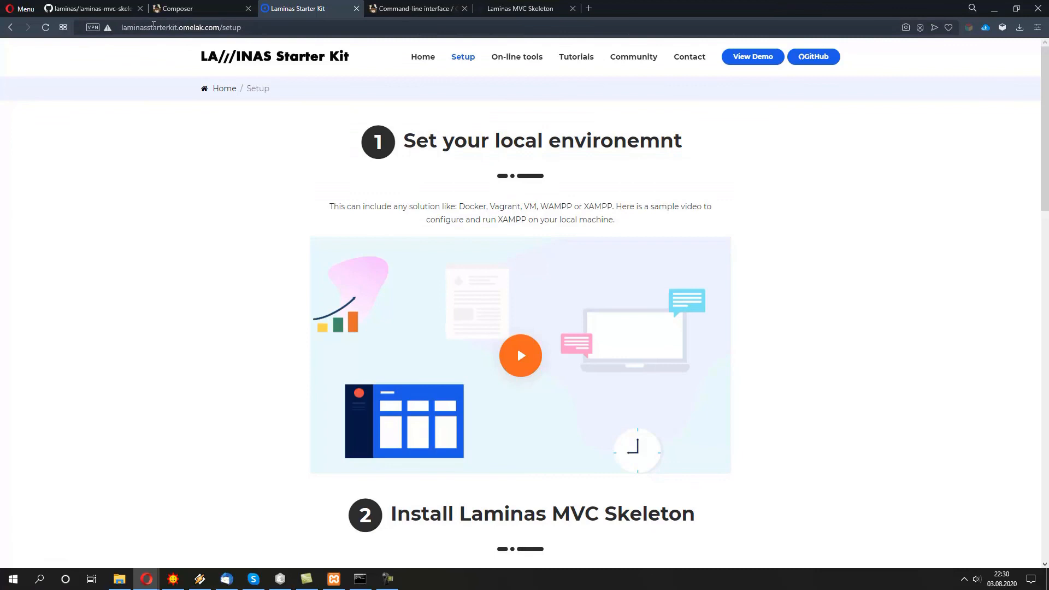
# - Read down the Starter Kit setup page to step 3 and highlight the 'Use On-line tools' heading
pyautogui.doubleClick(192, 27)
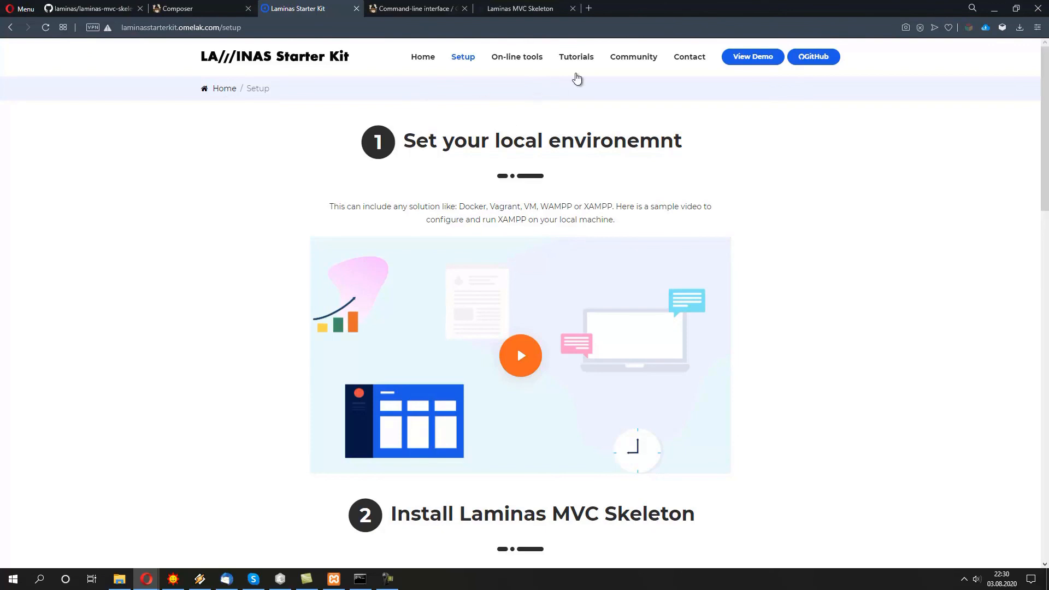
pyautogui.scroll(-3)
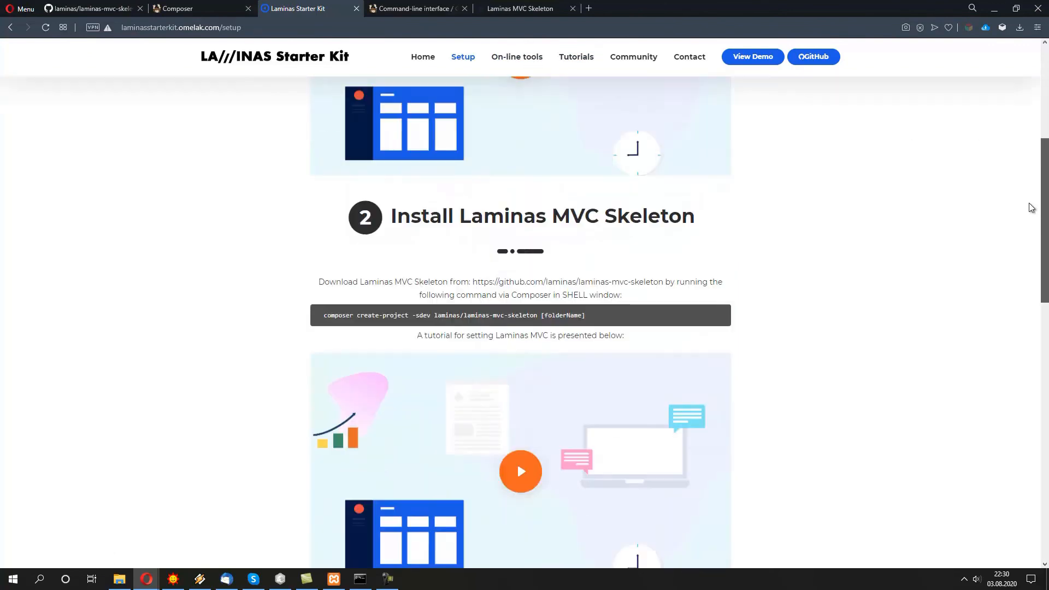
pyautogui.scroll(-3)
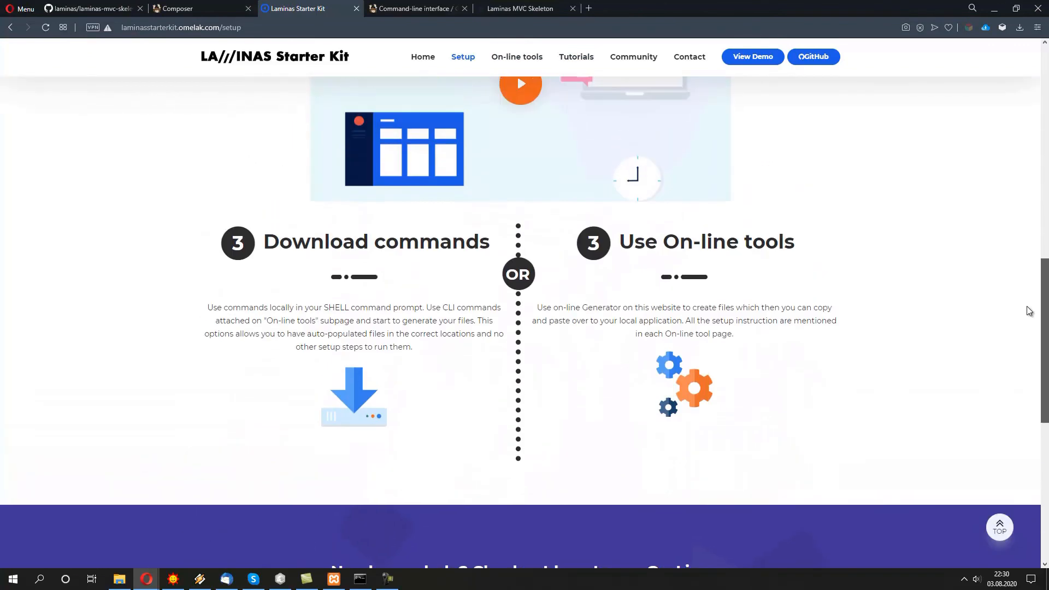
pyautogui.scroll(-3)
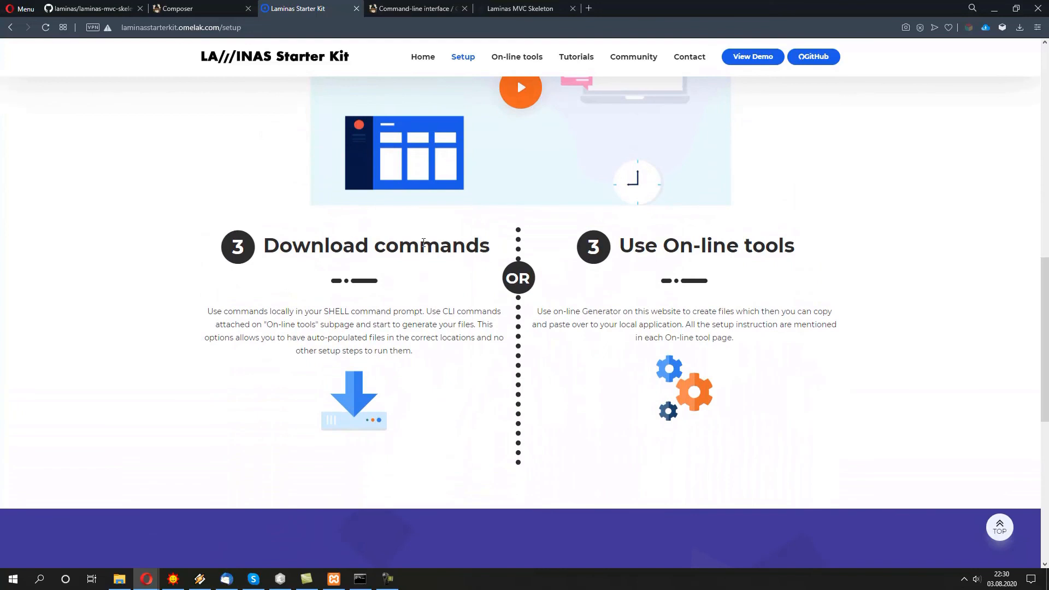
pyautogui.moveTo(374, 318)
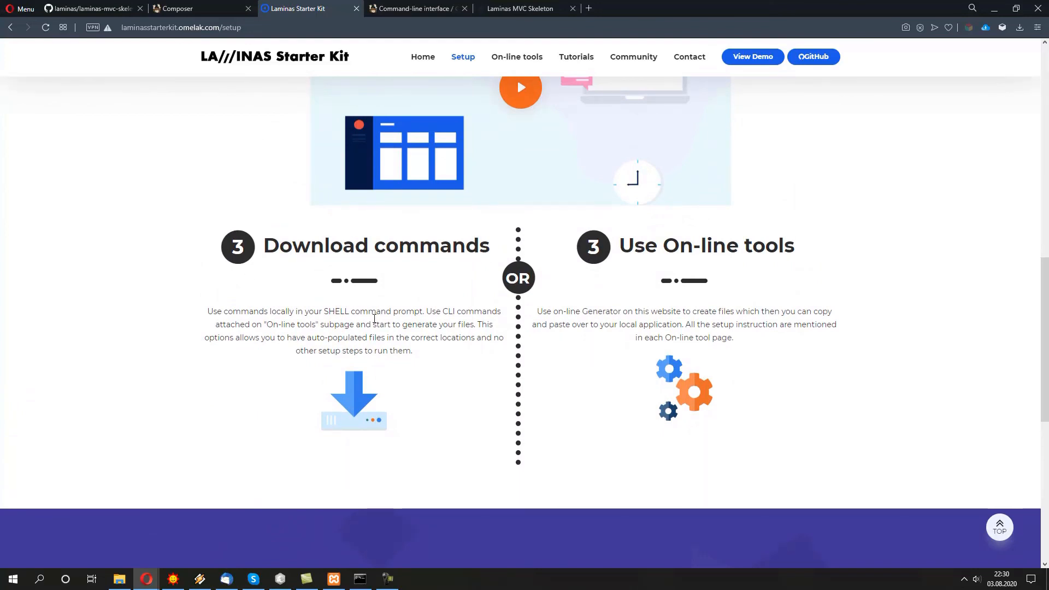
pyautogui.moveTo(618, 245); pyautogui.dragTo(794, 245)
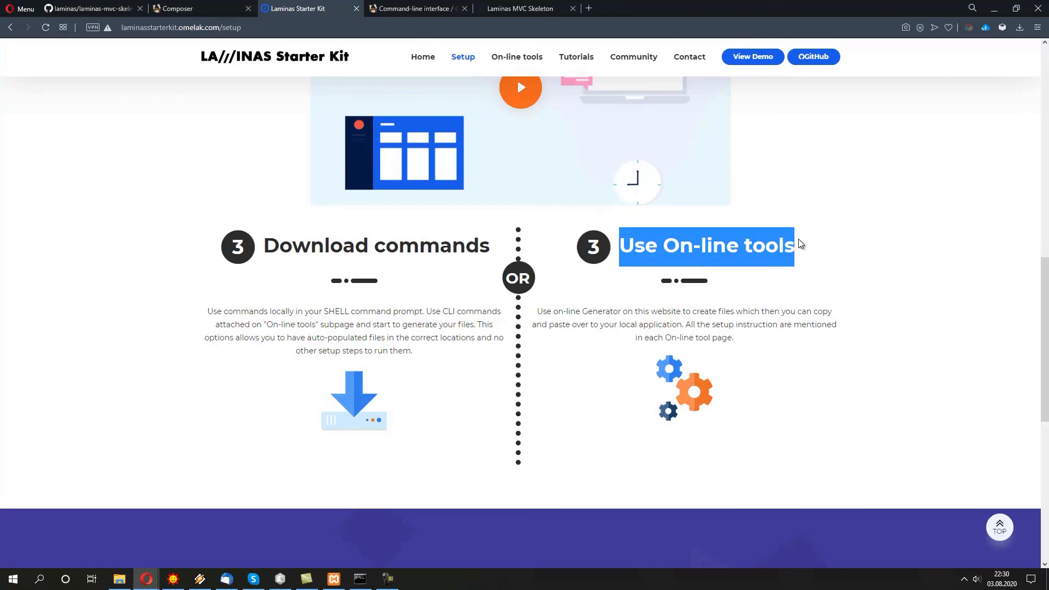
pyautogui.rightClick(705, 246)
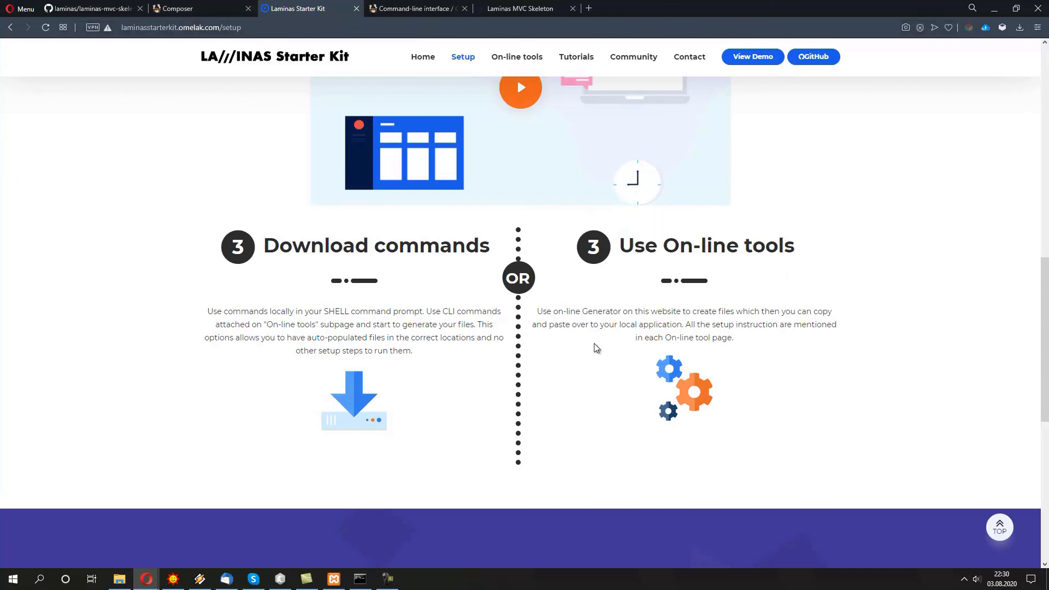
pyautogui.scroll(-3)
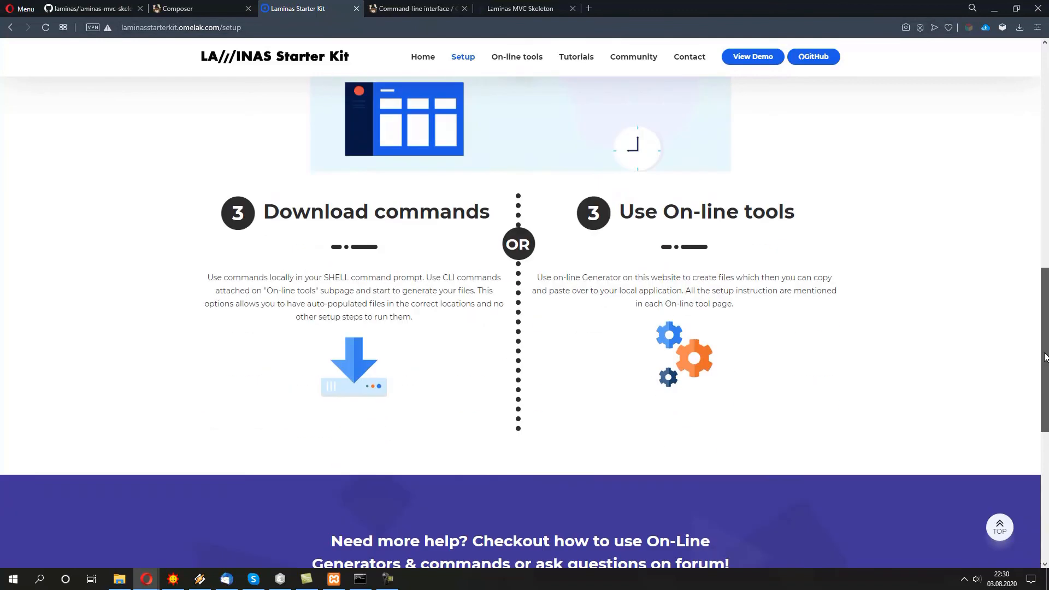
pyautogui.scroll(-3)
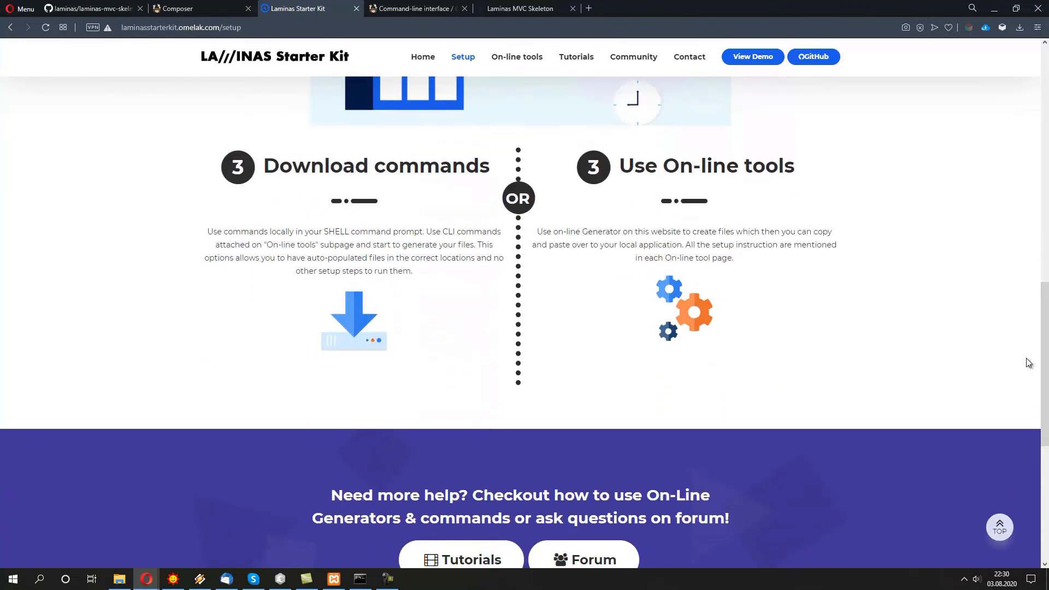
pyautogui.scroll(-3)
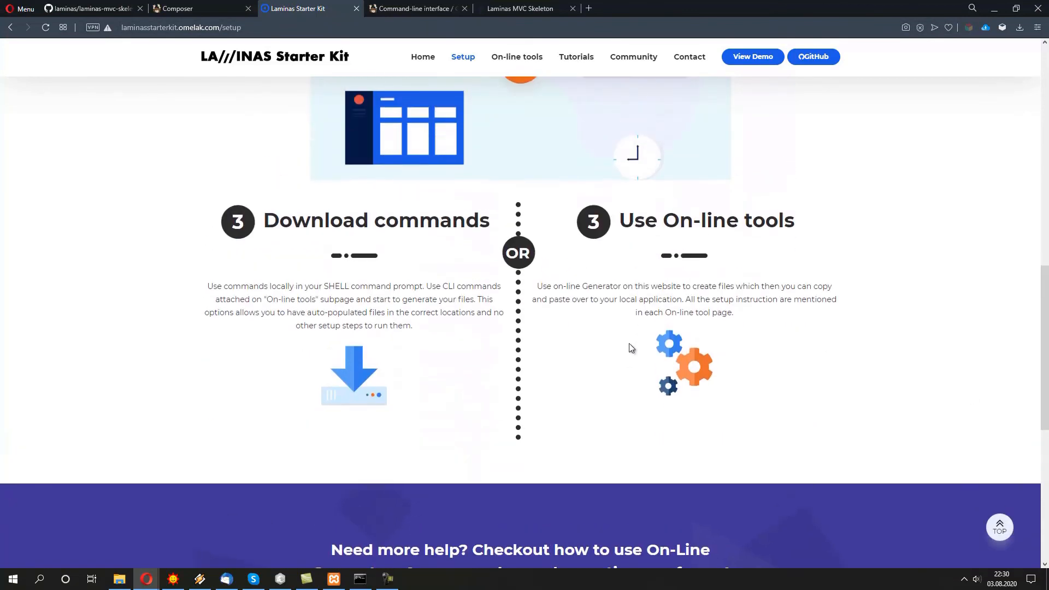